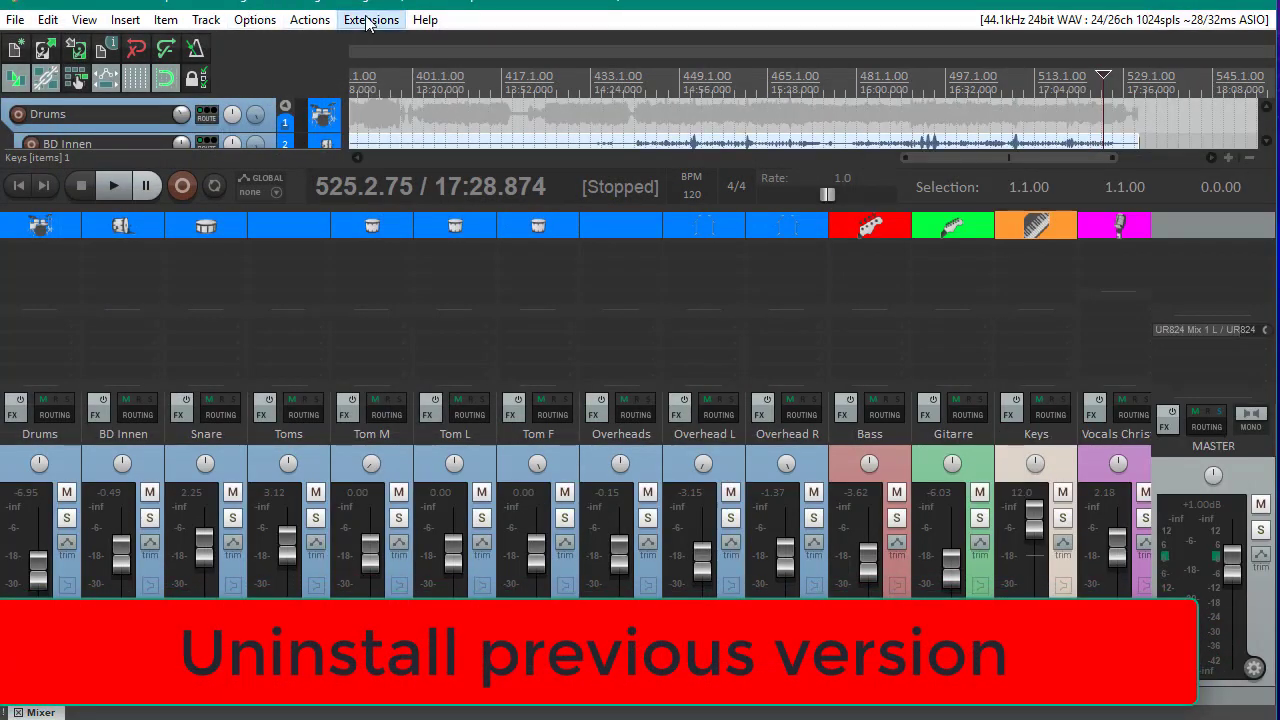
# - Find the DrivenByMoss-Main.eel script in REAPER's action list, then close the list
pyautogui.click(371, 19)
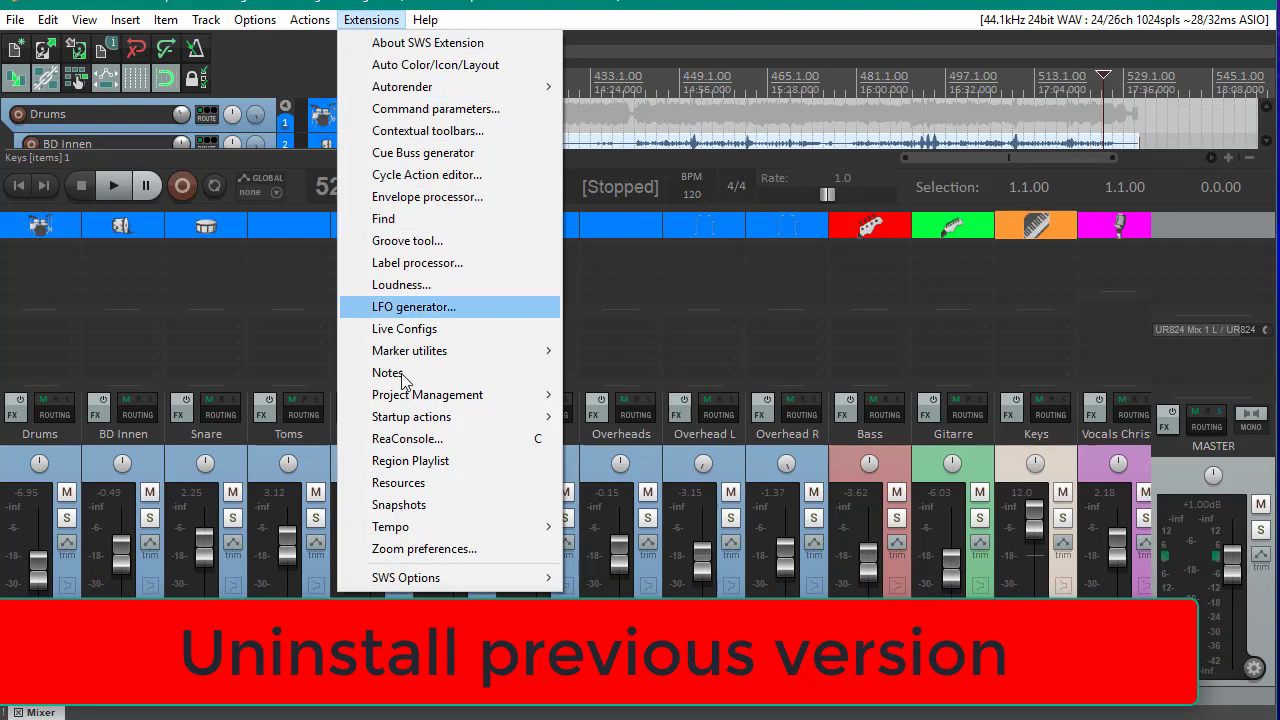
pyautogui.moveTo(411, 416)
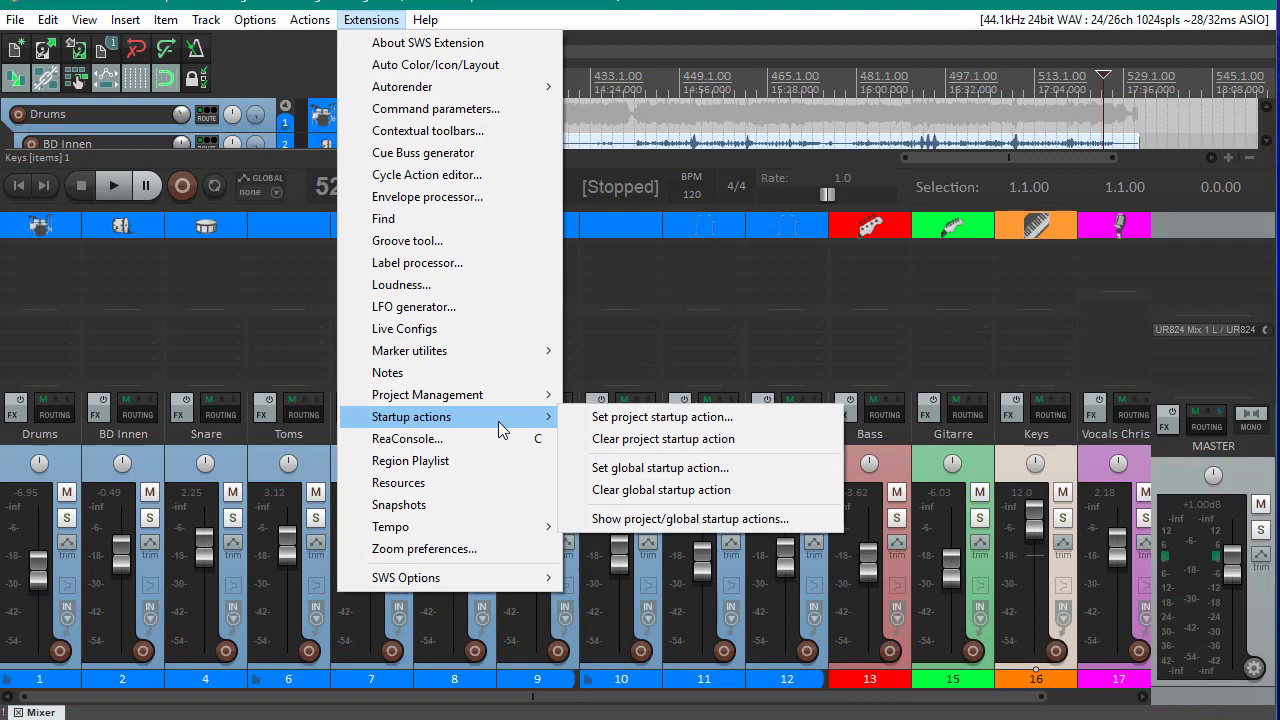
pyautogui.moveTo(662, 489)
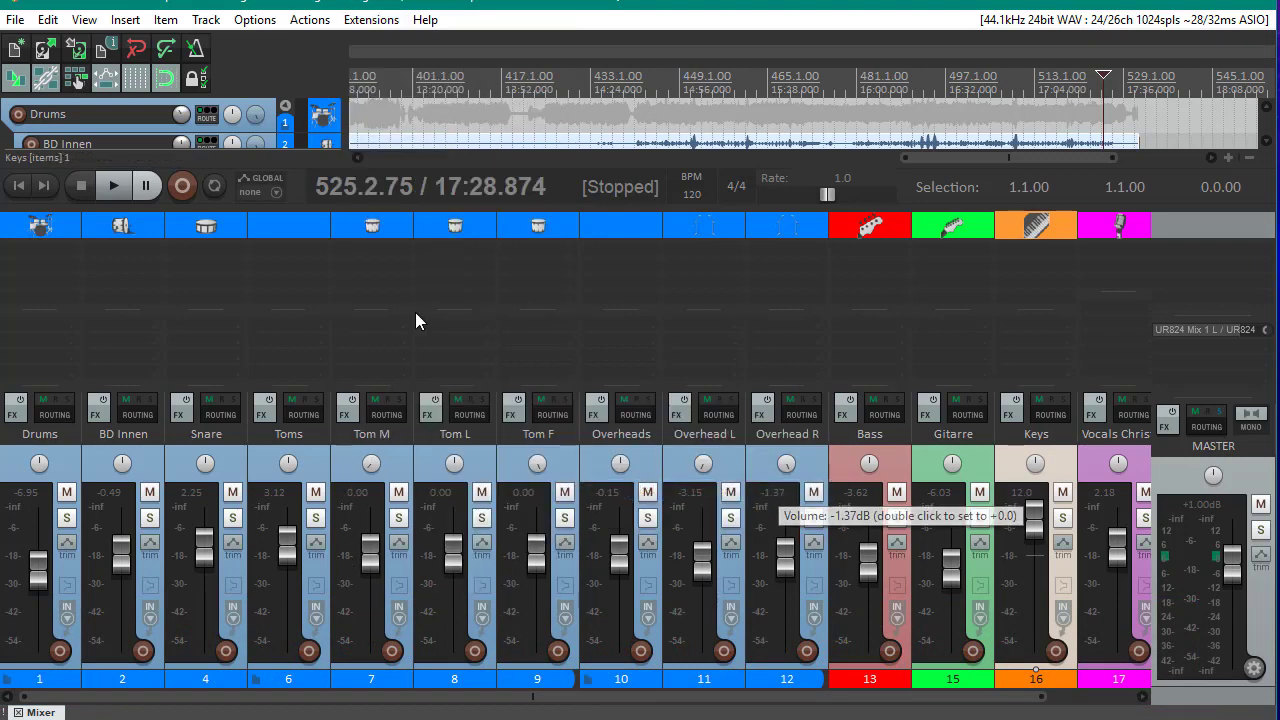
pyautogui.click(309, 19)
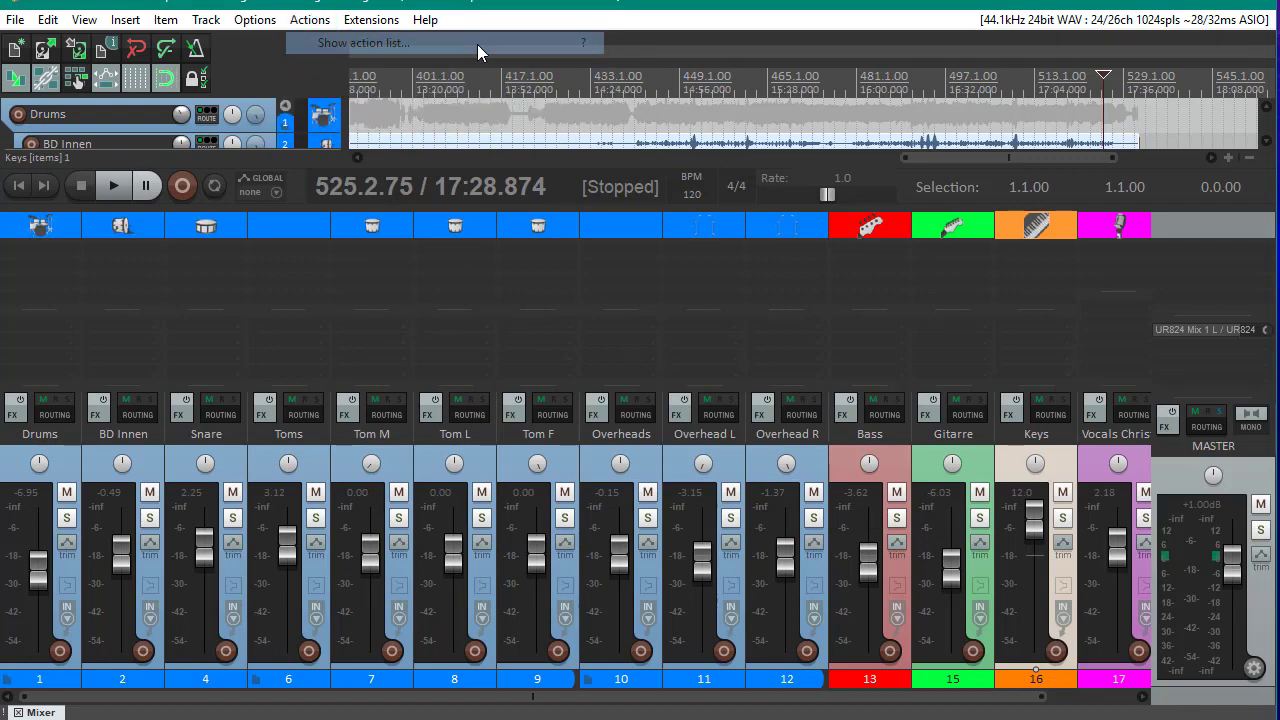
pyautogui.click(363, 42)
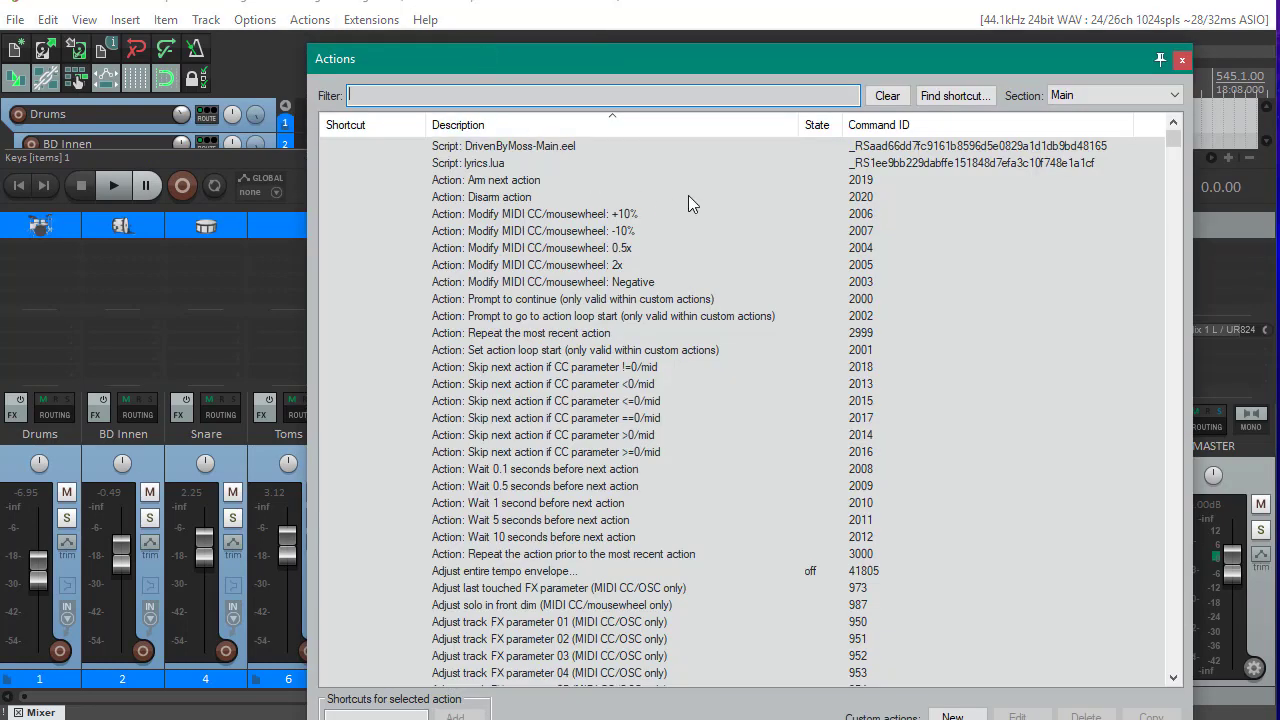
pyautogui.click(503, 145)
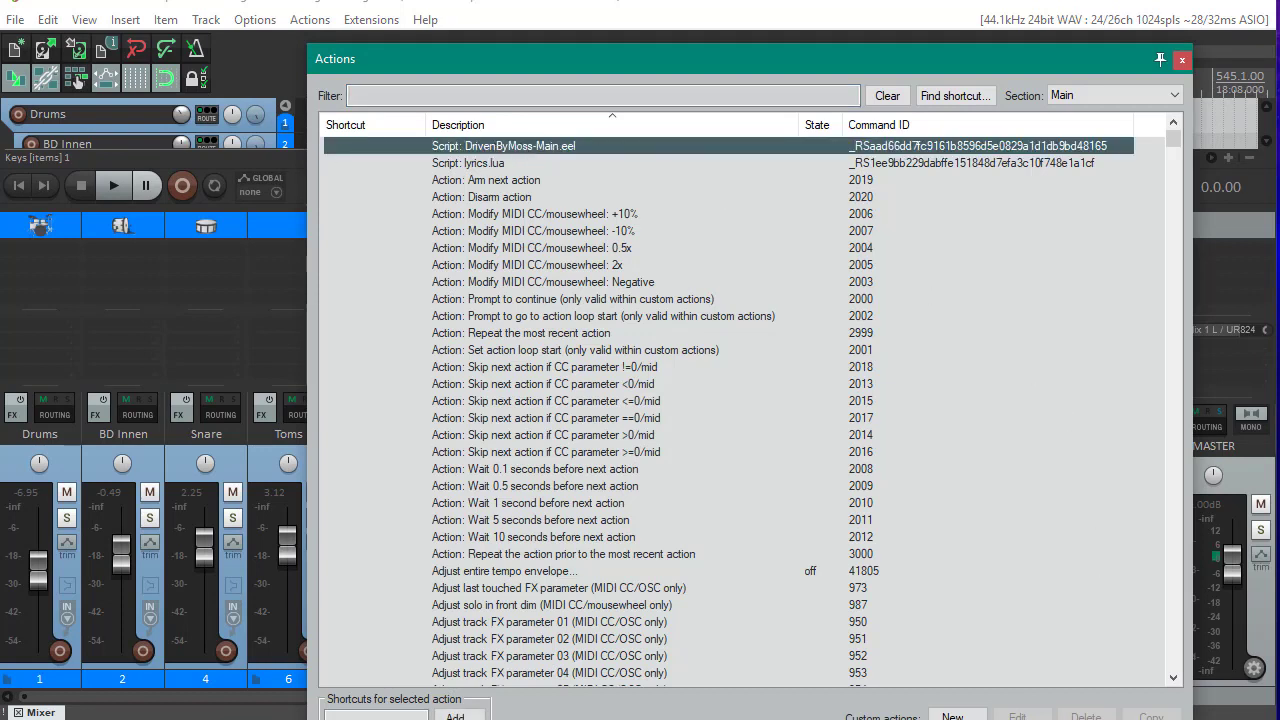
pyautogui.scroll(-3)
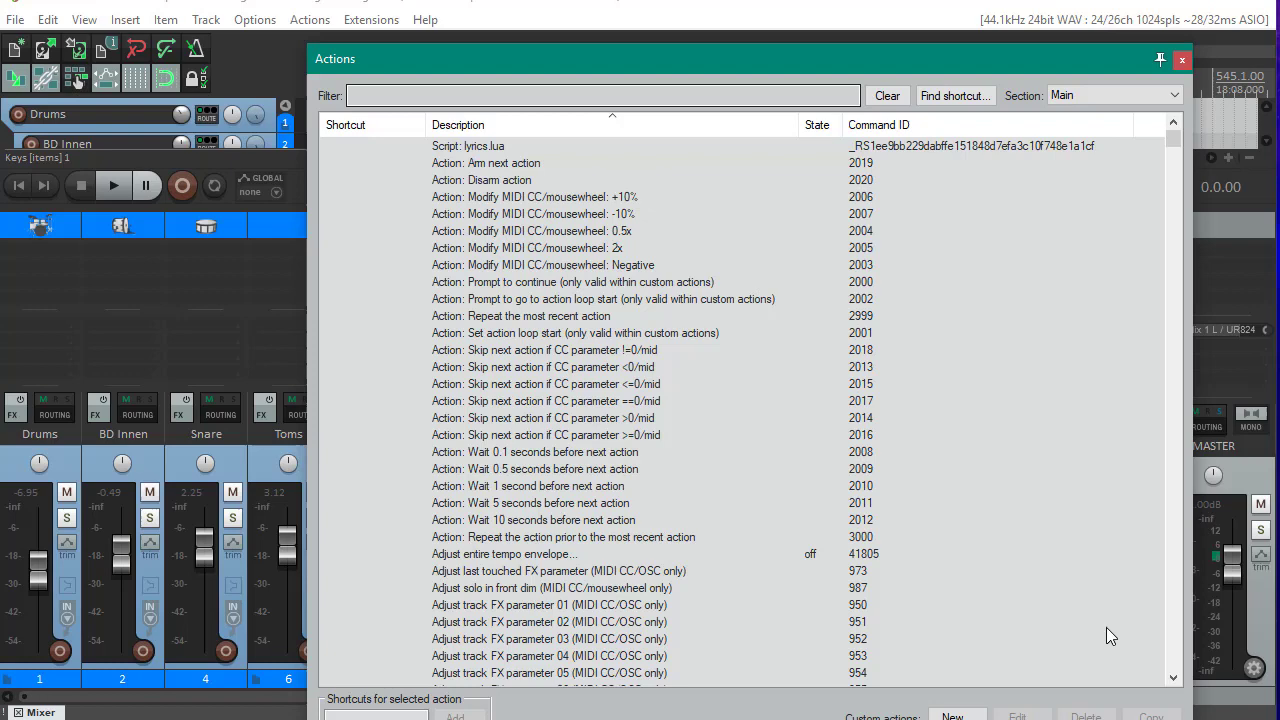
pyautogui.click(1181, 59)
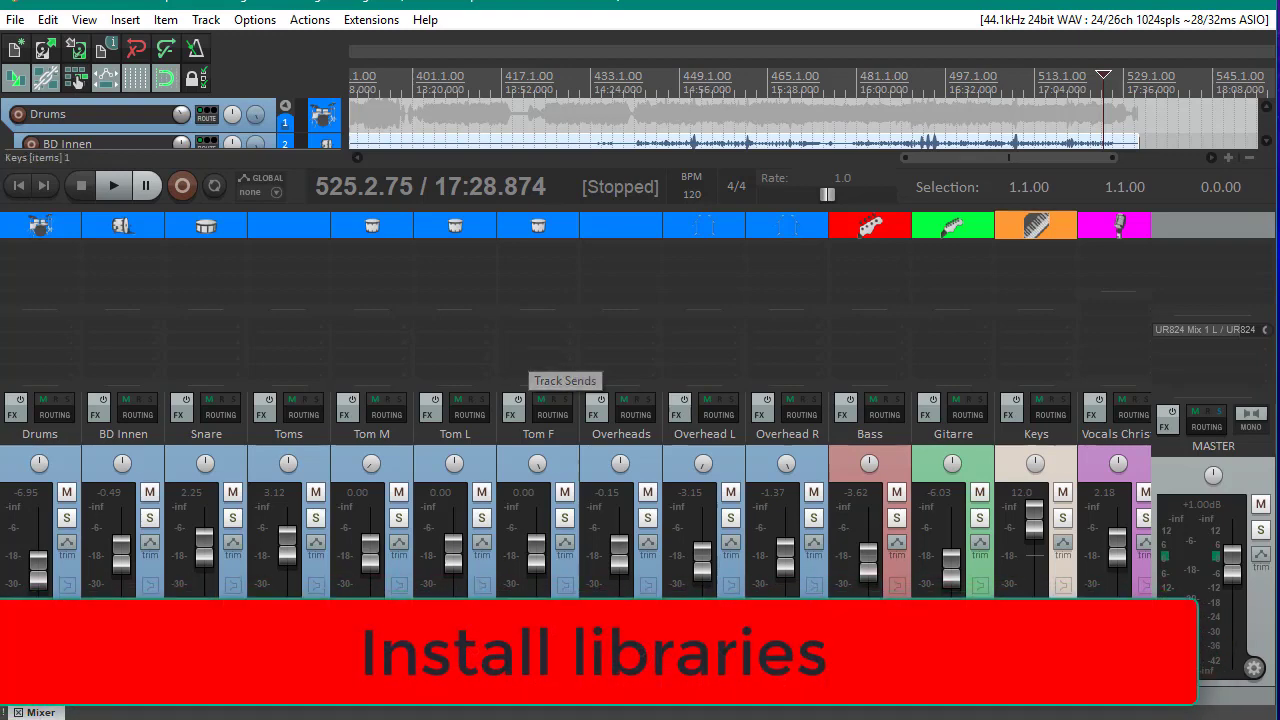
pyautogui.moveTo(175, 492)
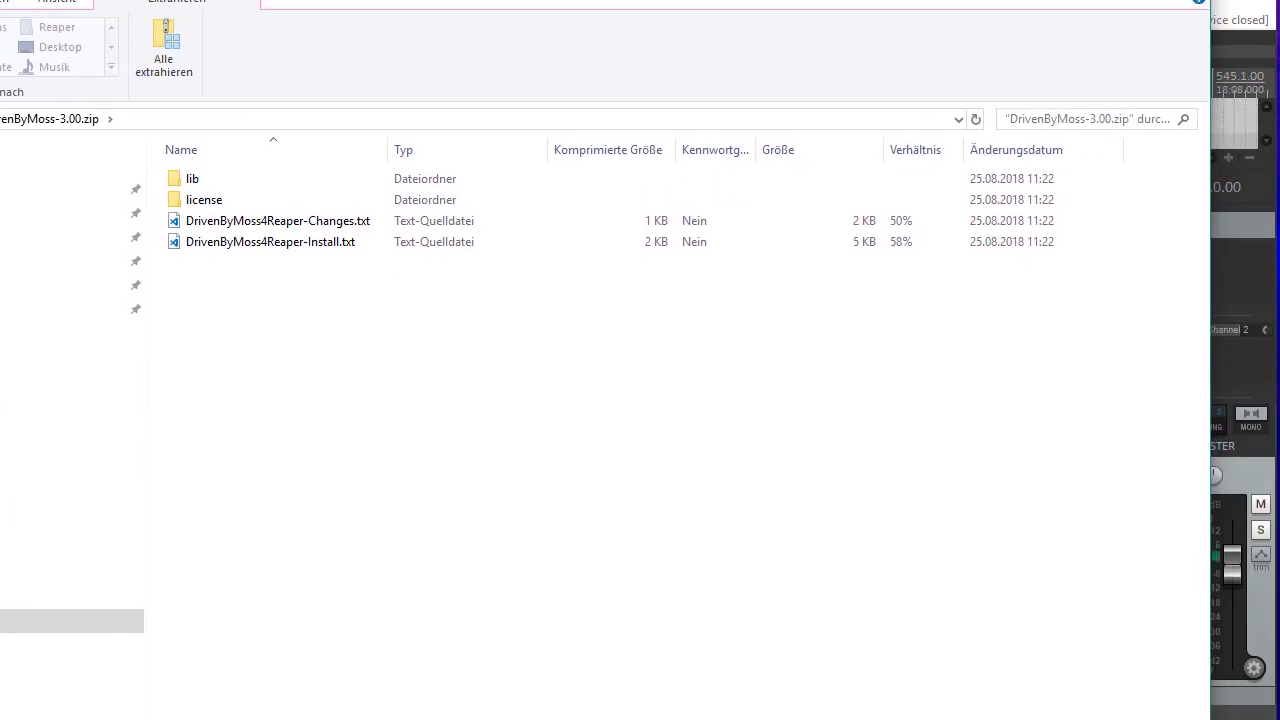
# - In DrivenByMoss-3.00.zip, select Install.txt and open the lib folder
pyautogui.click(257, 251)
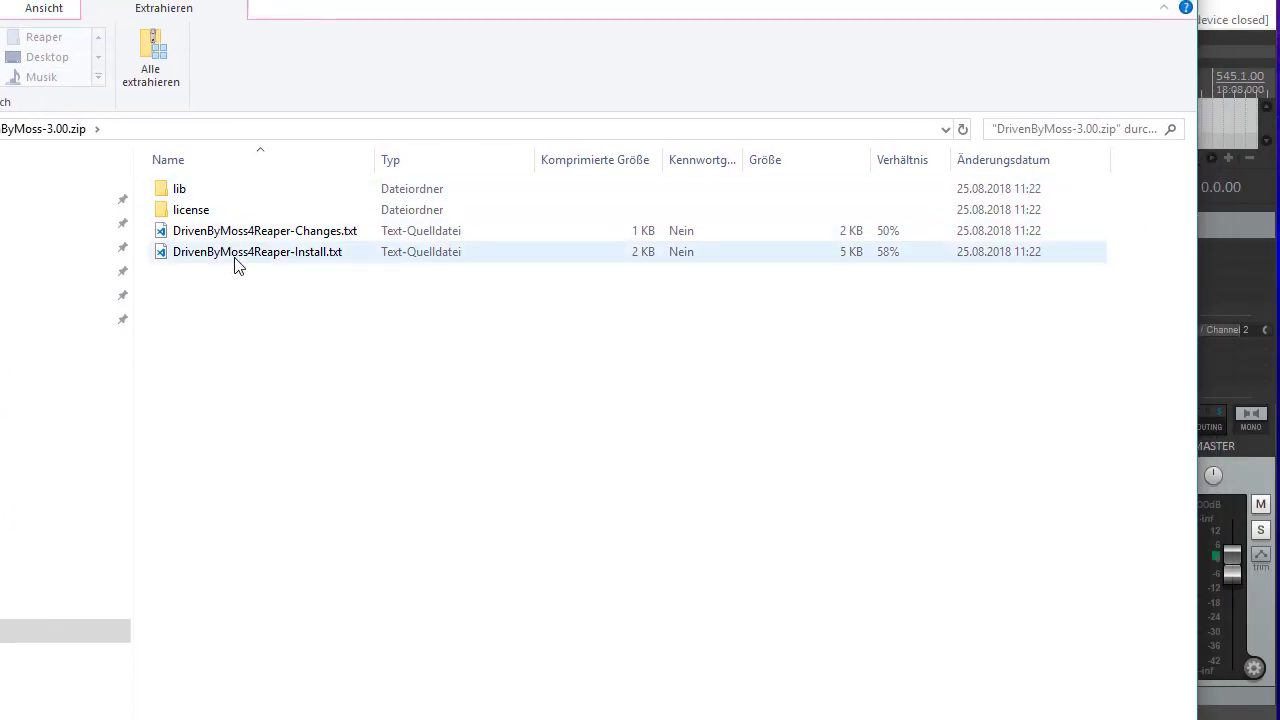
pyautogui.click(257, 251)
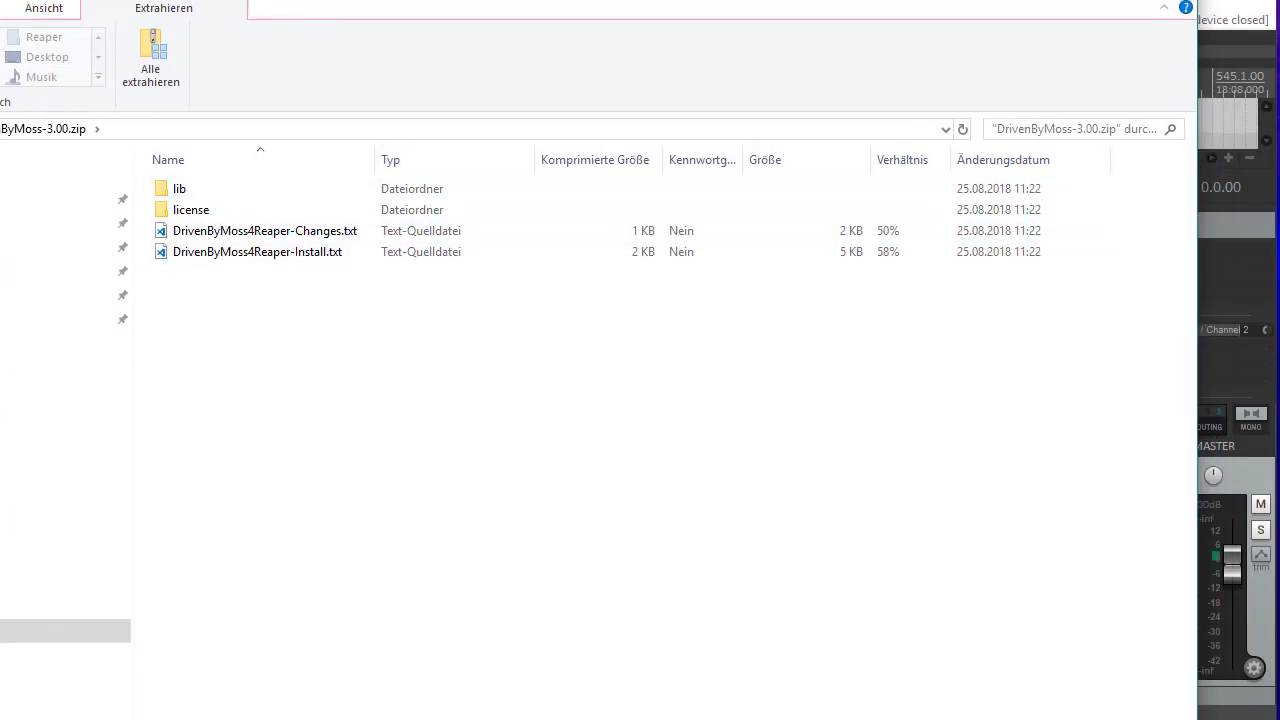
pyautogui.click(258, 251)
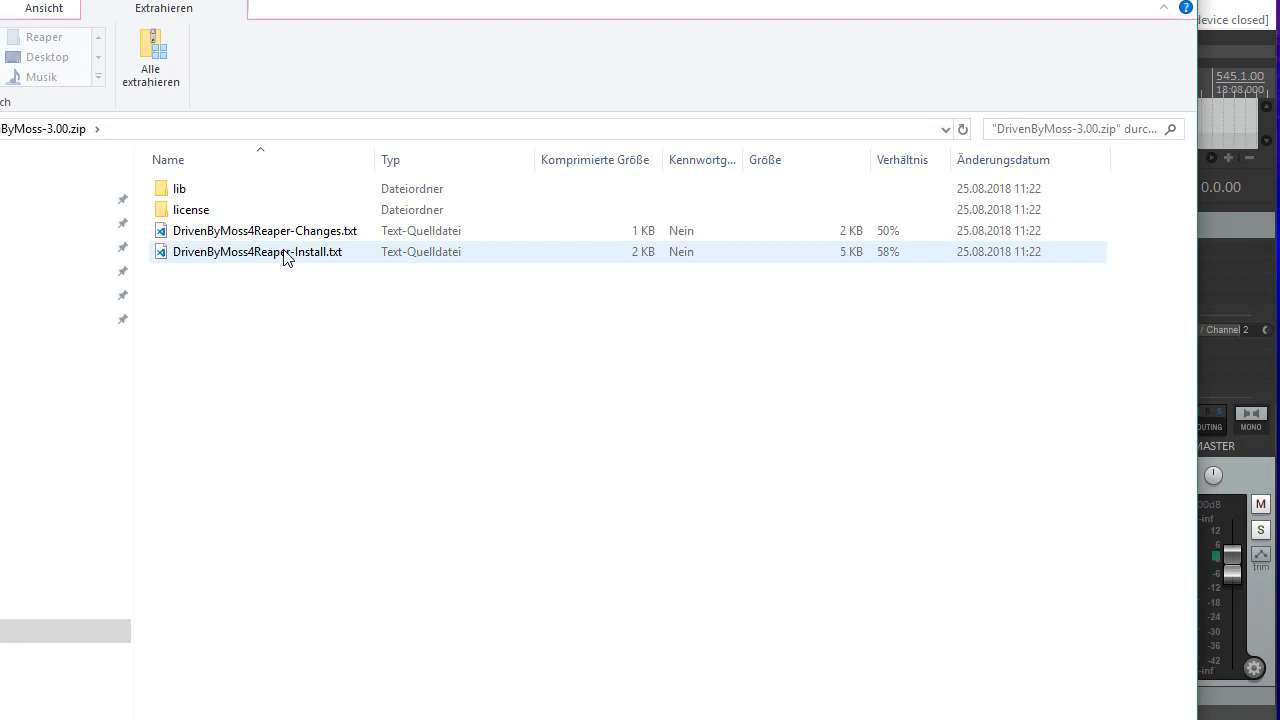
pyautogui.click(190, 209)
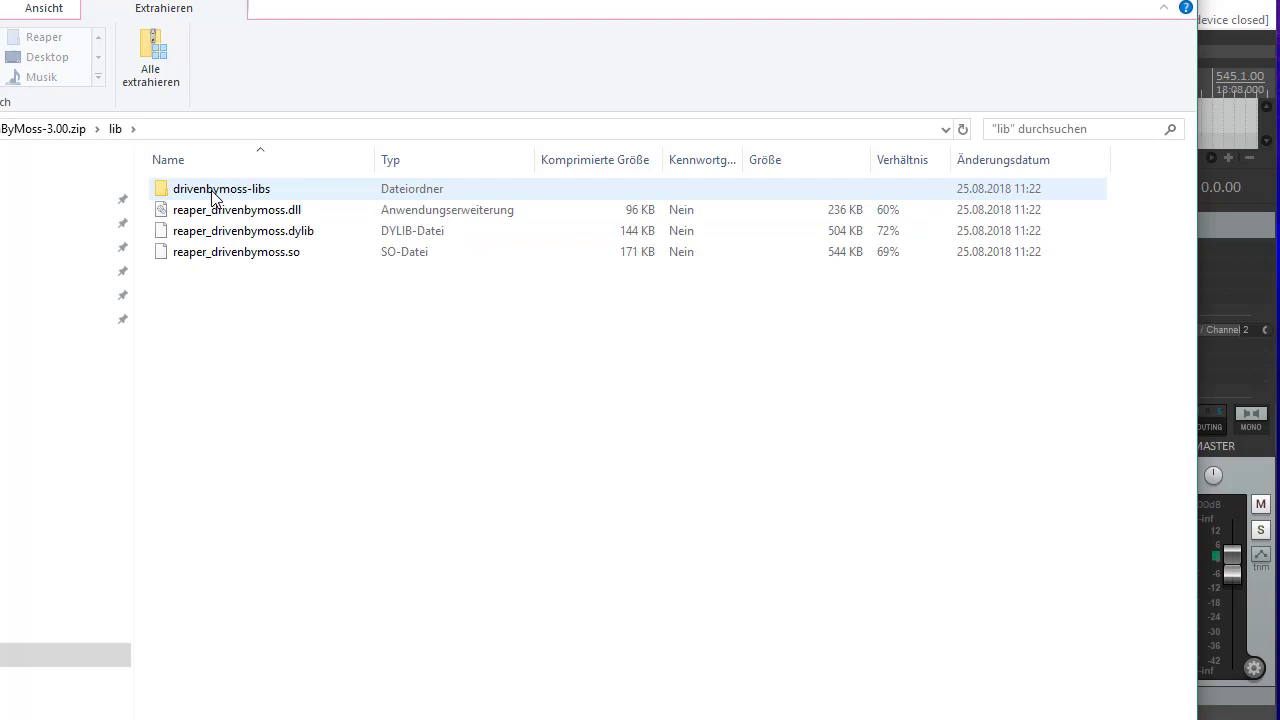
pyautogui.click(389, 282)
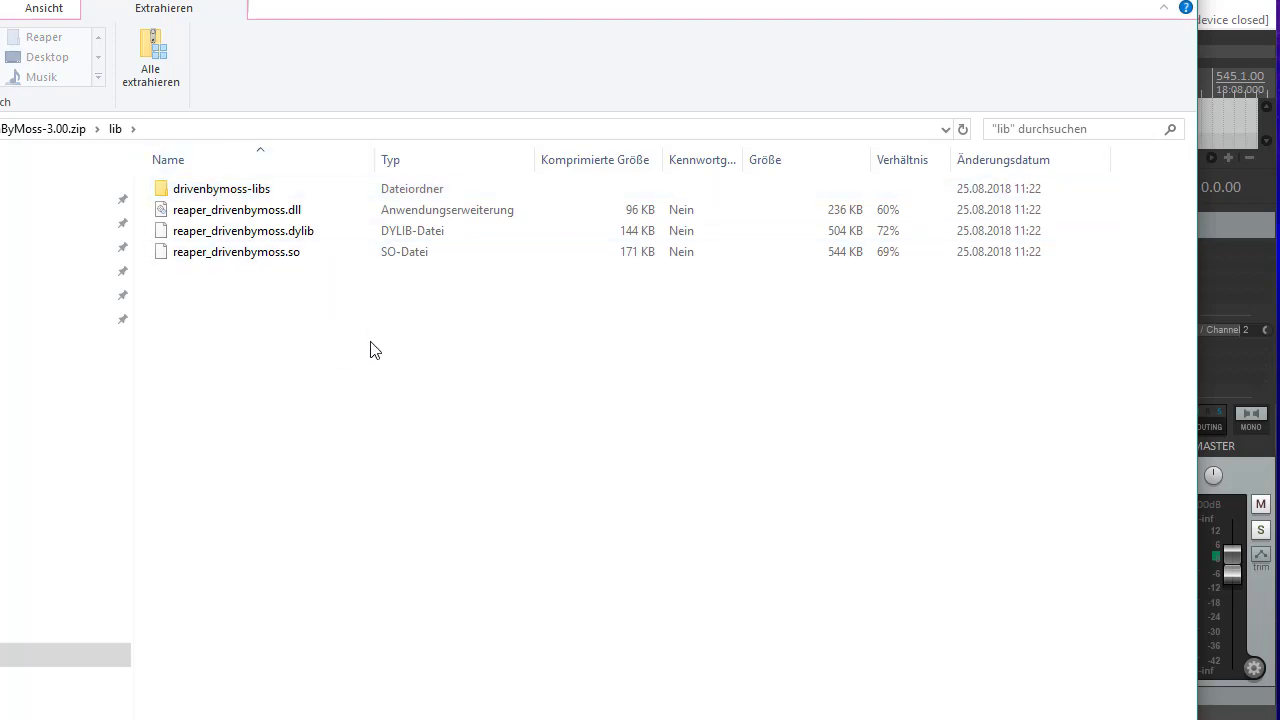
pyautogui.moveTo(371, 346)
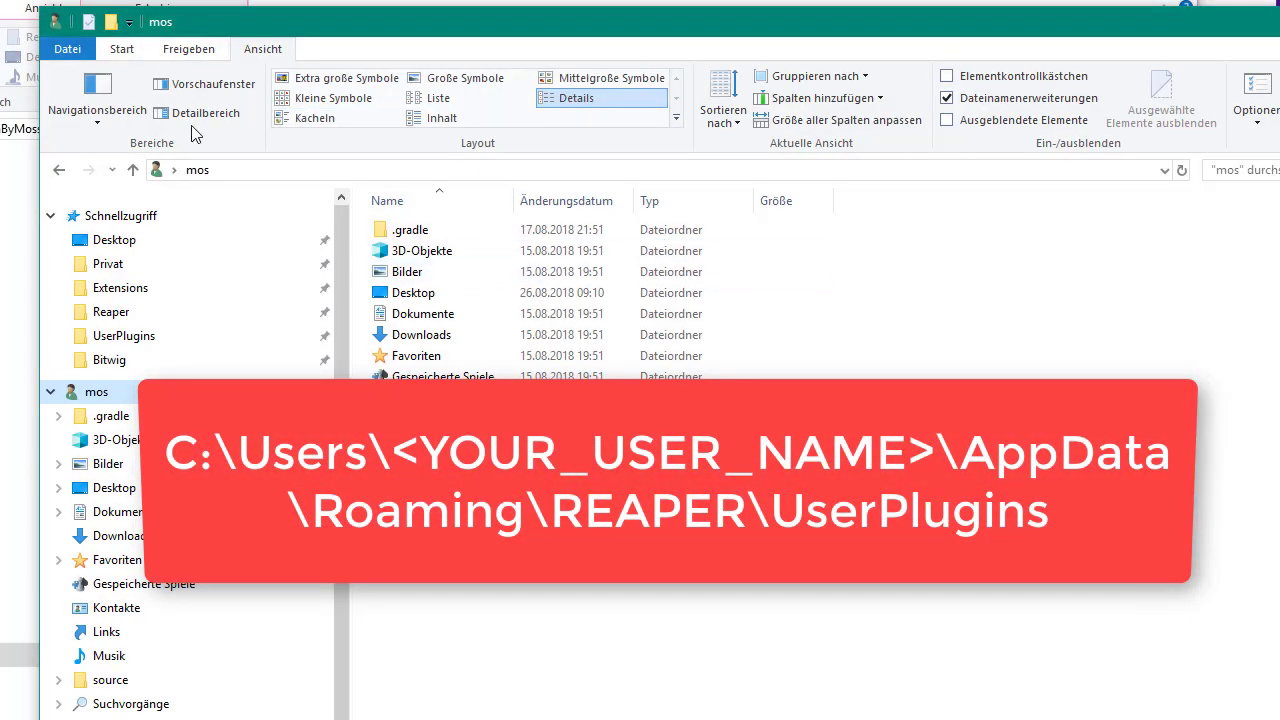
pyautogui.moveTo(493, 173)
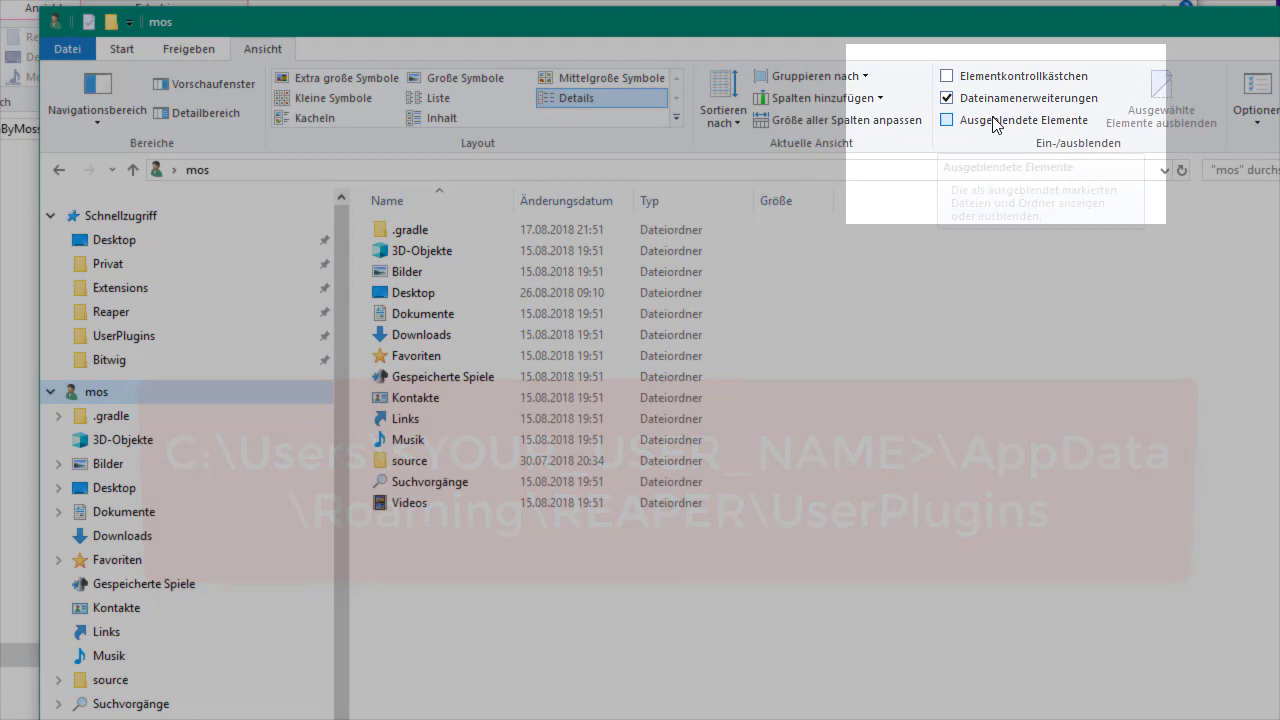
# - Turn on hidden items and open the AppData folder to reach Roaming
pyautogui.click(946, 120)
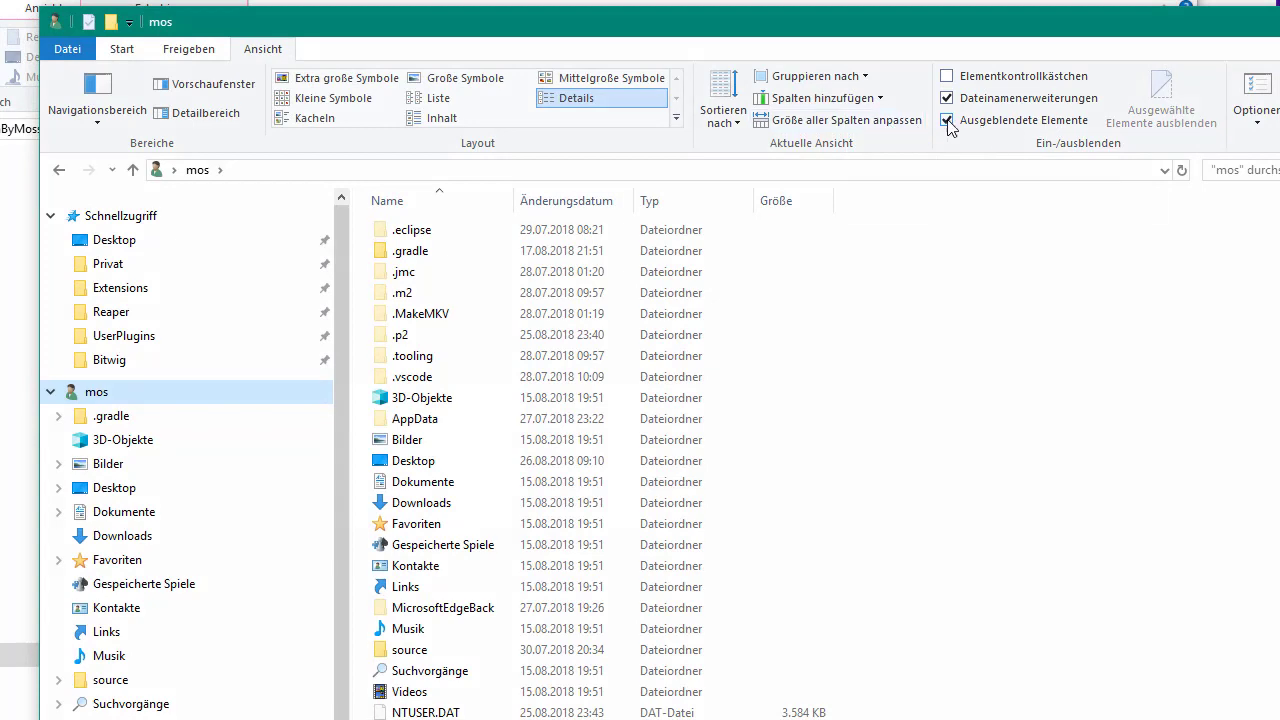
pyautogui.click(421, 418)
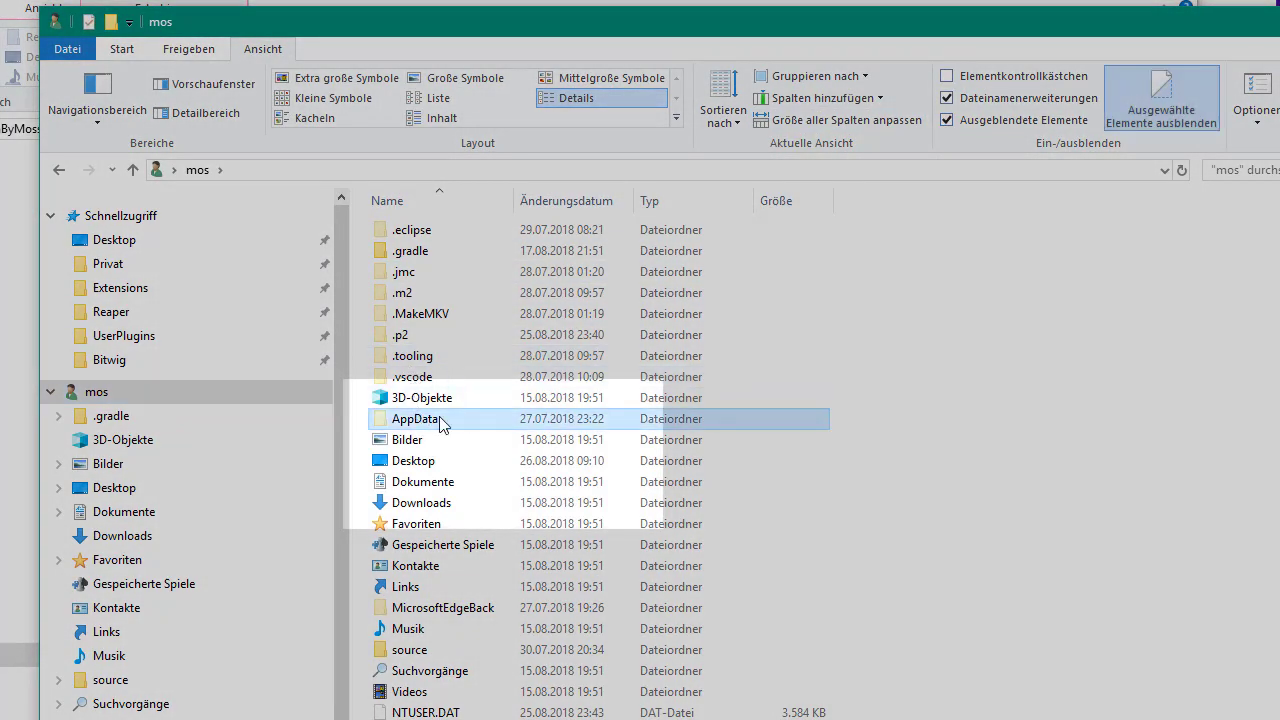
pyautogui.doubleClick(421, 418)
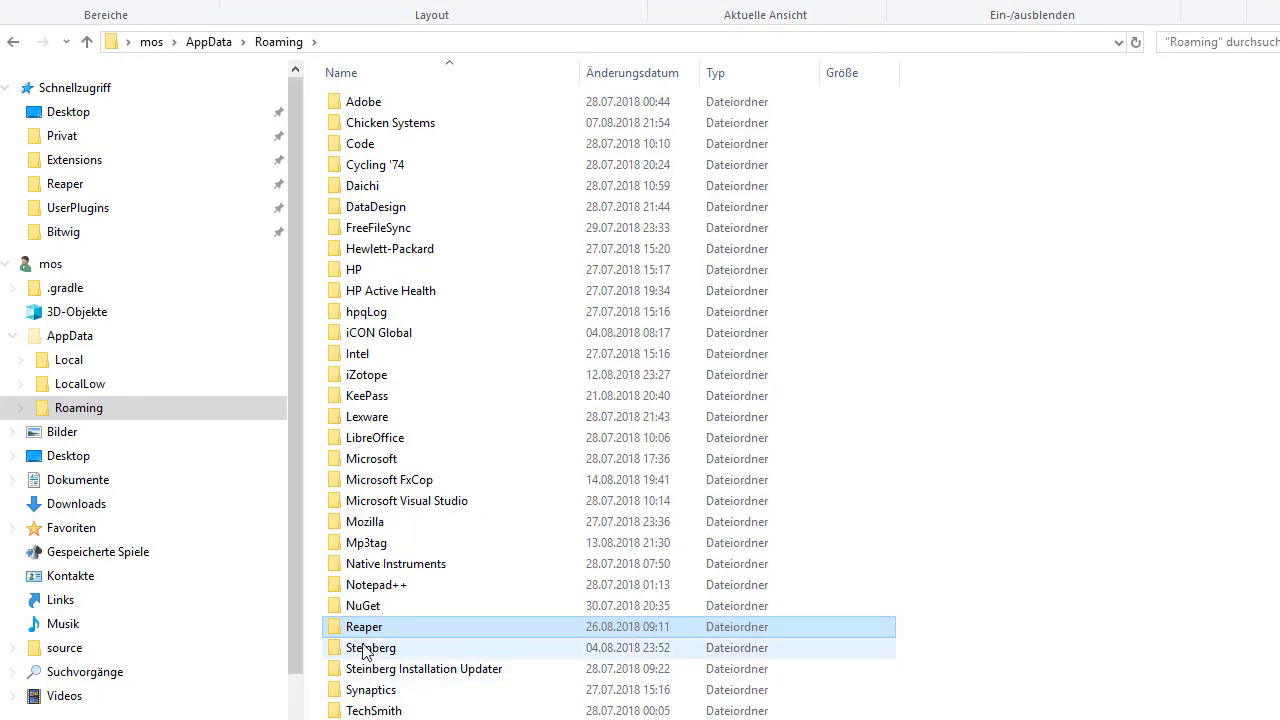
# - Copy reaper_drivenbymoss.dll and drivenbymoss-libs into Reaper's UserPlugins folder, then open drivenbymoss-libs
pyautogui.doubleClick(364, 627)
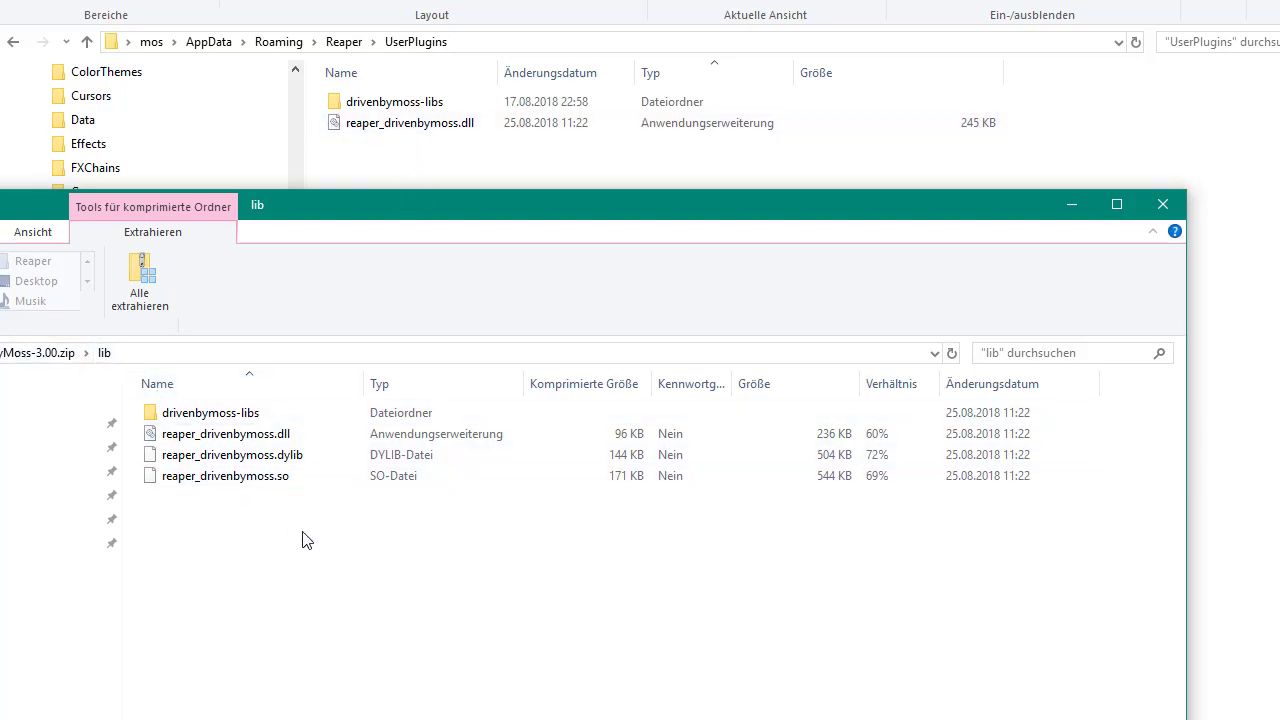
pyautogui.click(225, 433)
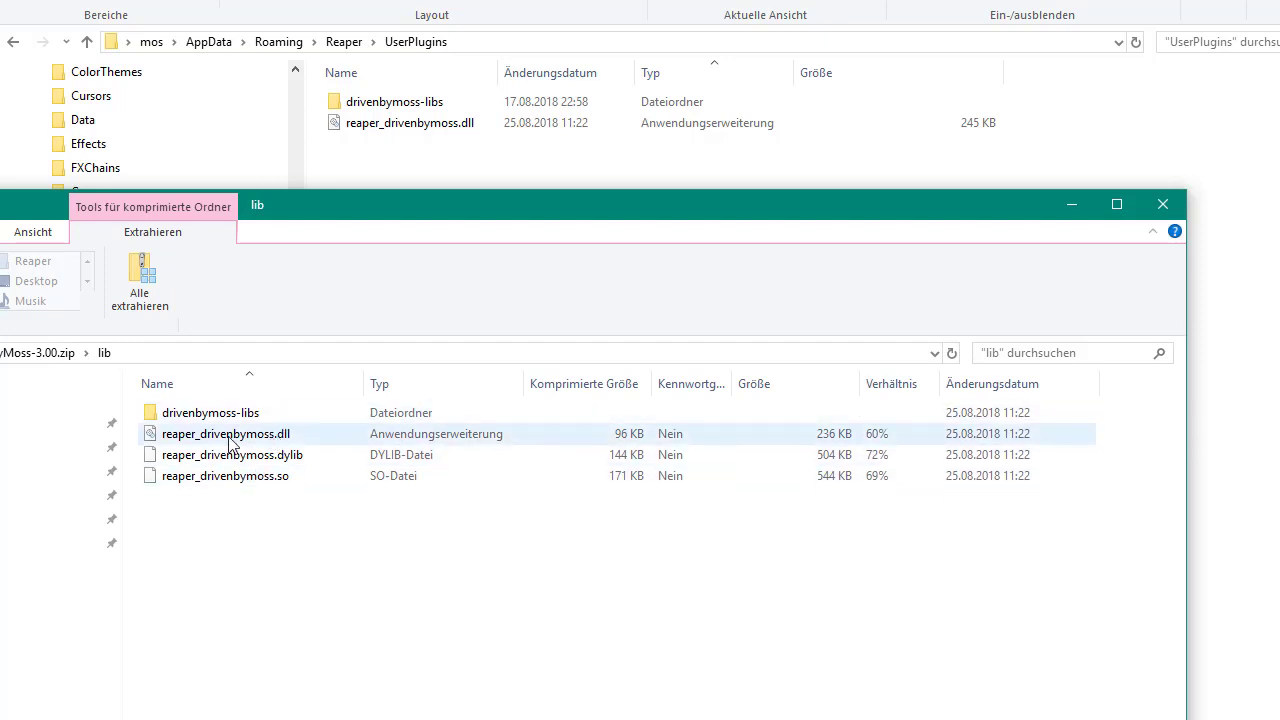
pyautogui.click(232, 454)
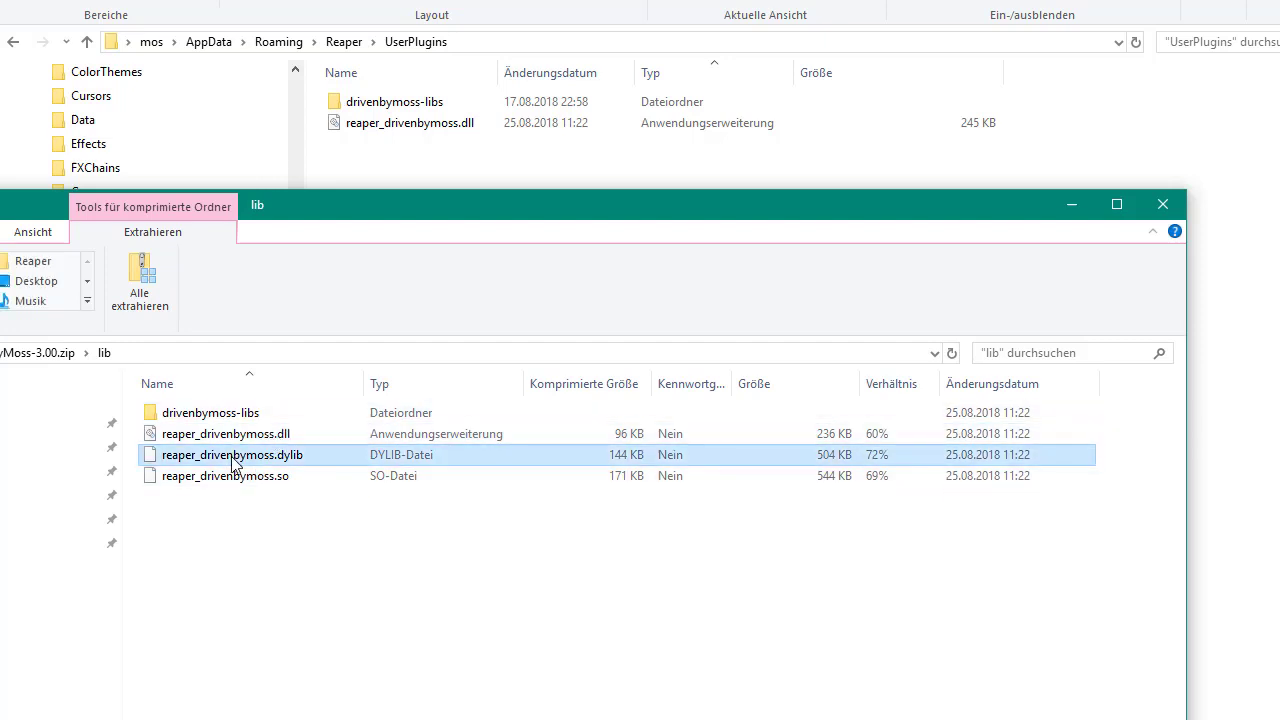
pyautogui.click(225, 475)
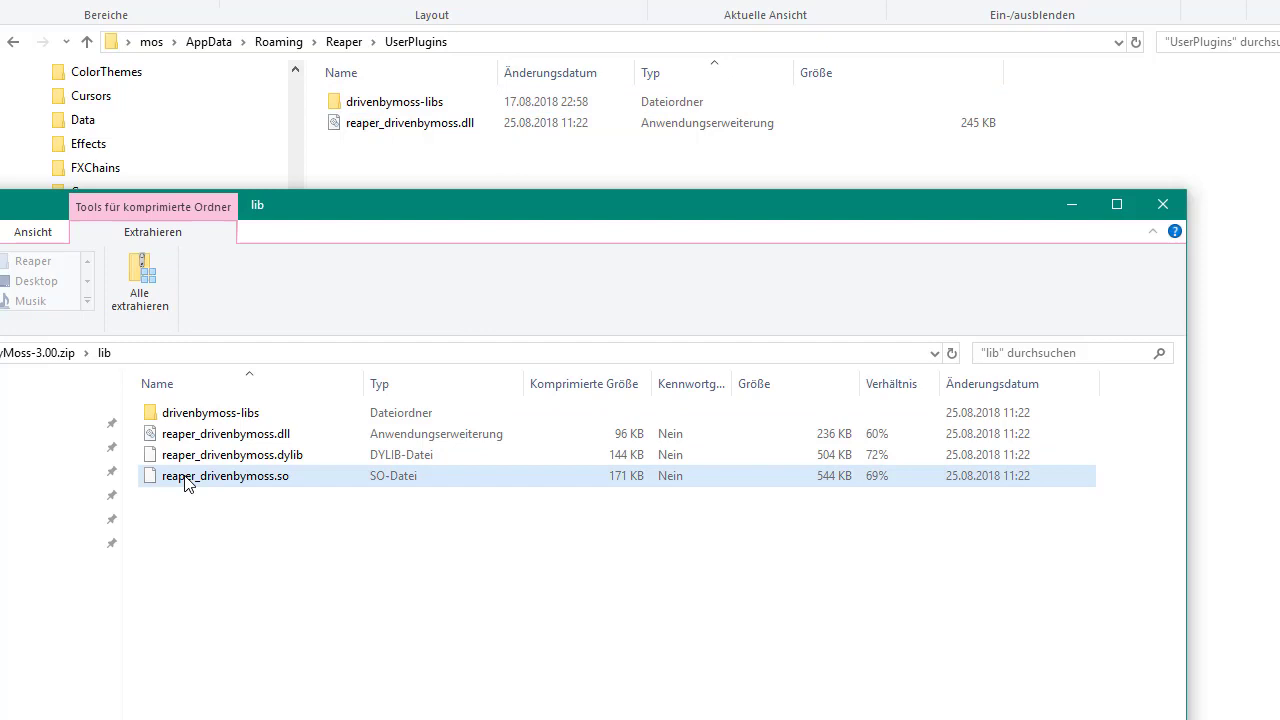
pyautogui.click(210, 412)
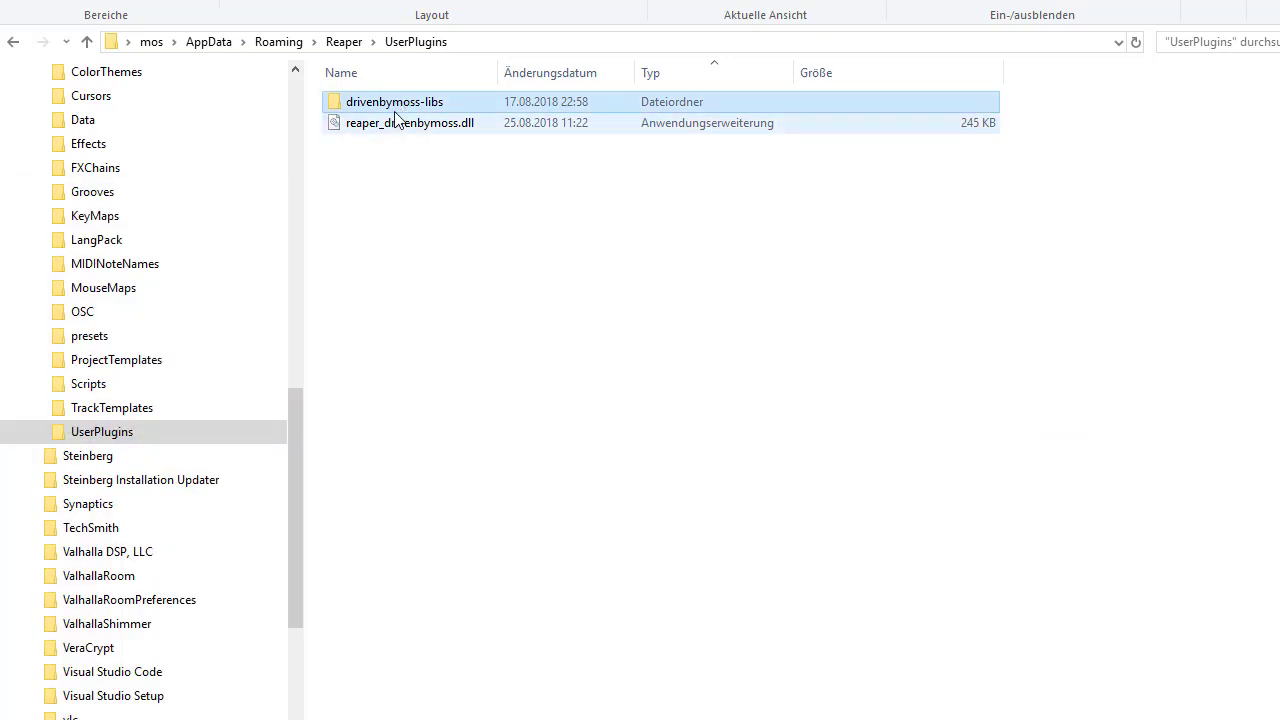
pyautogui.doubleClick(394, 101)
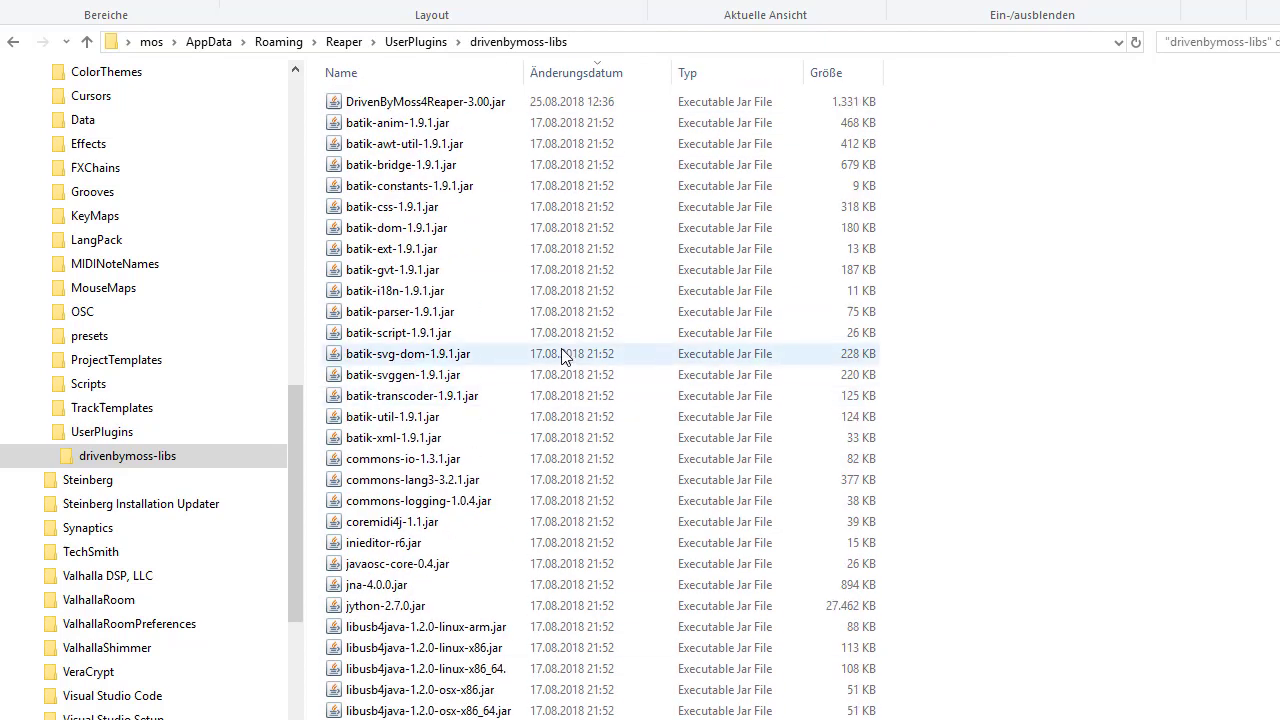
pyautogui.click(414, 41)
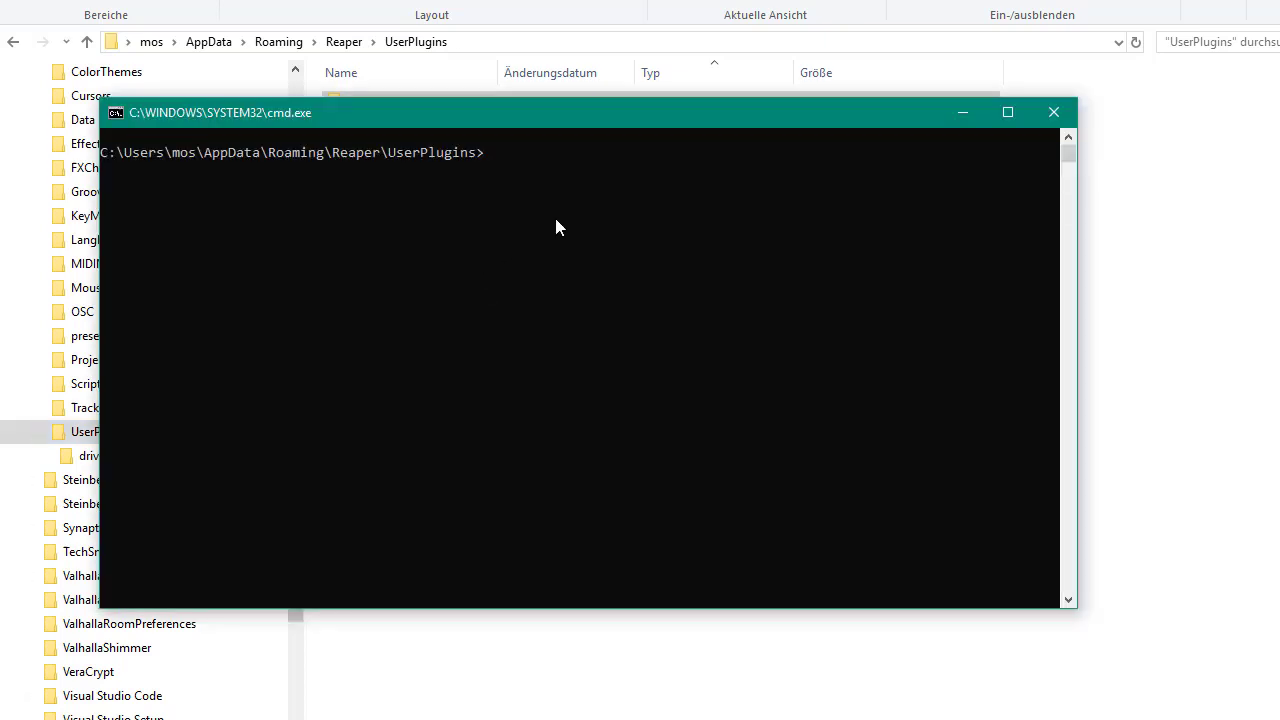
# - Echo %JAVA_HOME% to confirm C:\Program Files\Java\jdk1.8.0_181, then close the prompt
pyautogui.write('echo %')
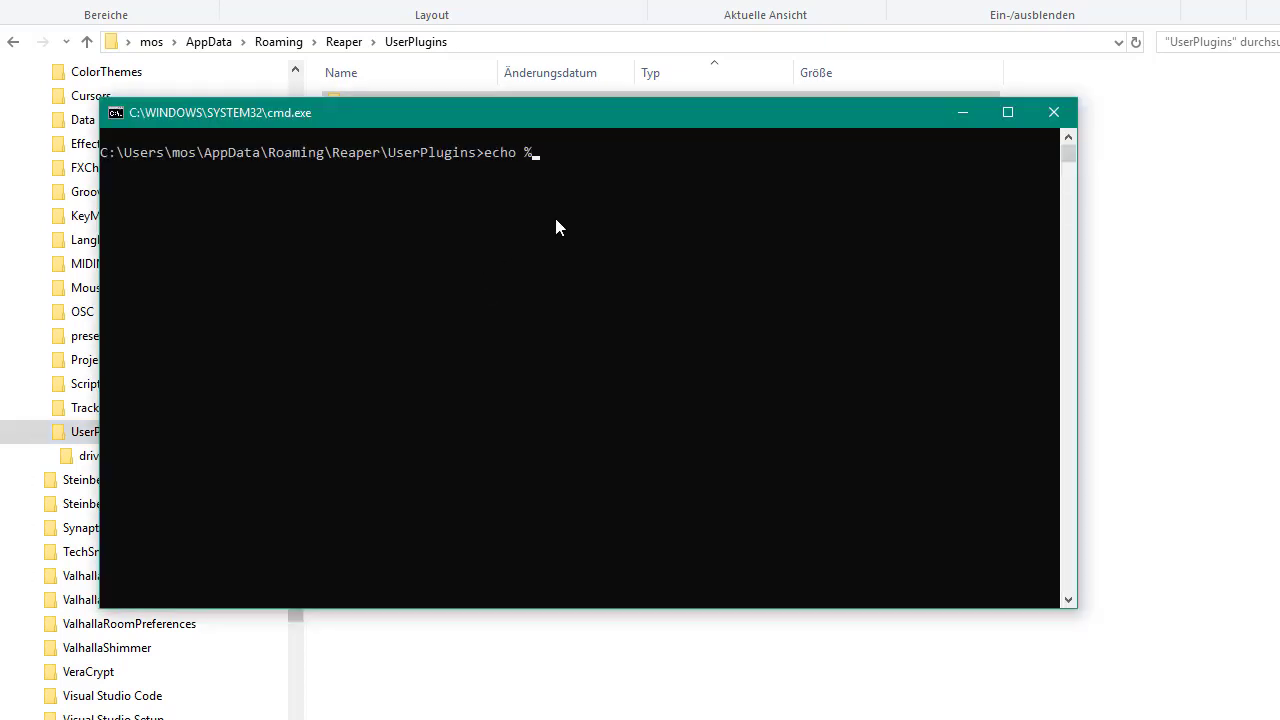
pyautogui.write('JAVA_HOME%')
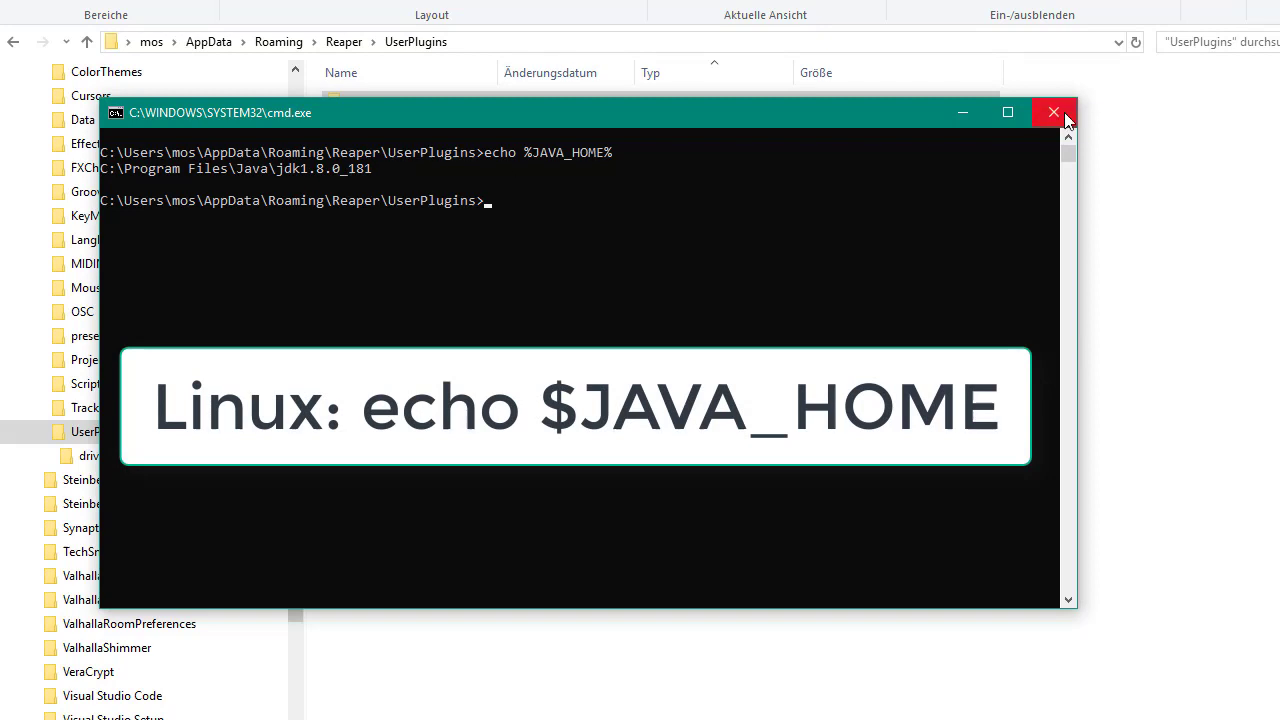
pyautogui.click(1053, 112)
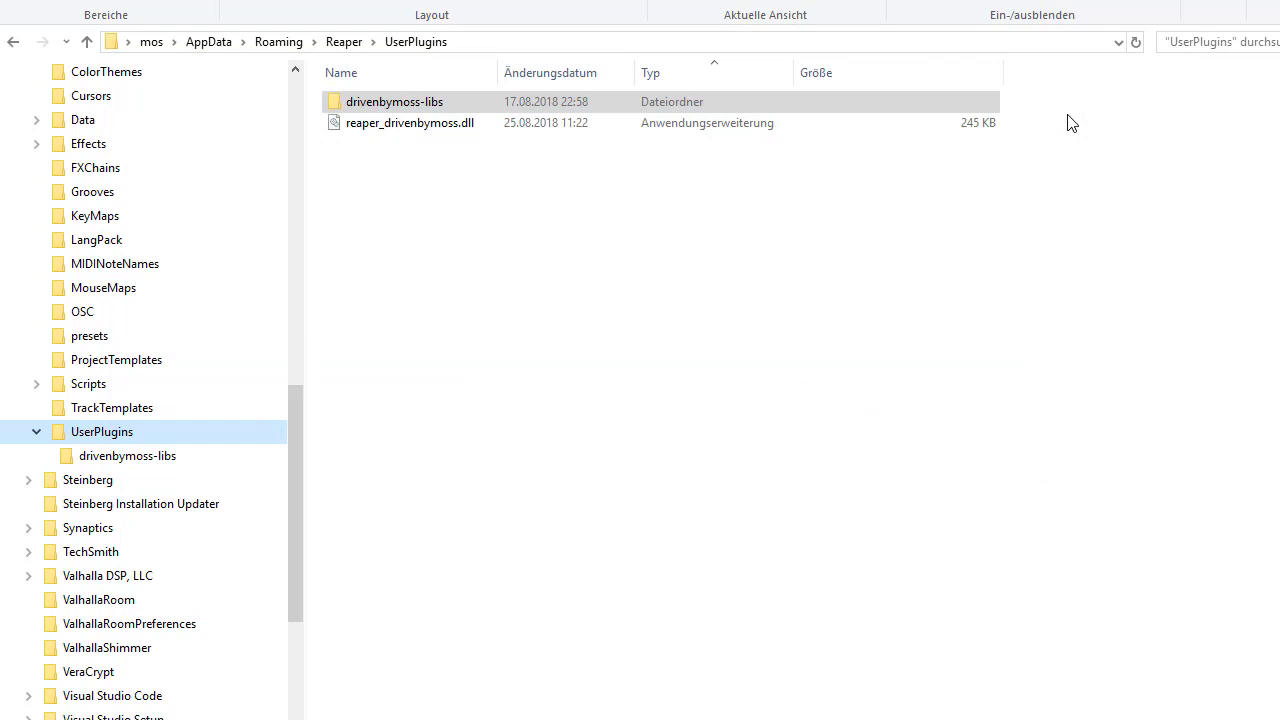
pyautogui.moveTo(1076, 122)
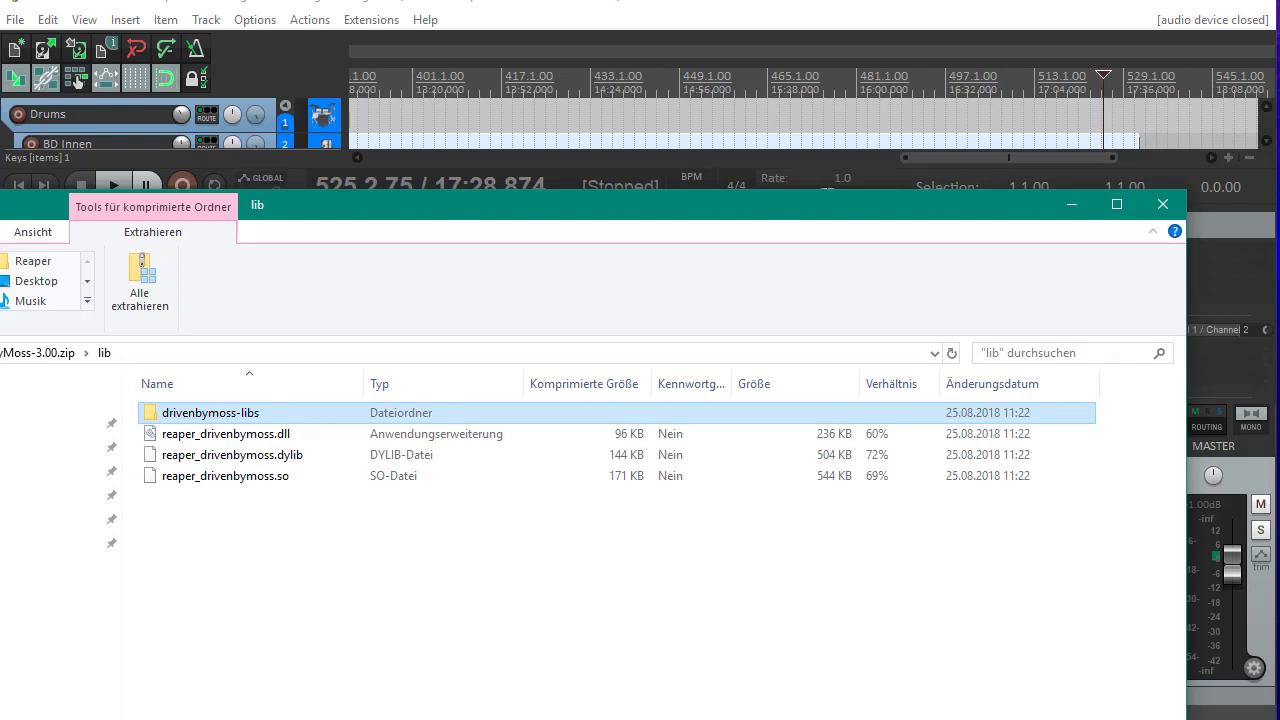
pyautogui.moveTo(452, 640)
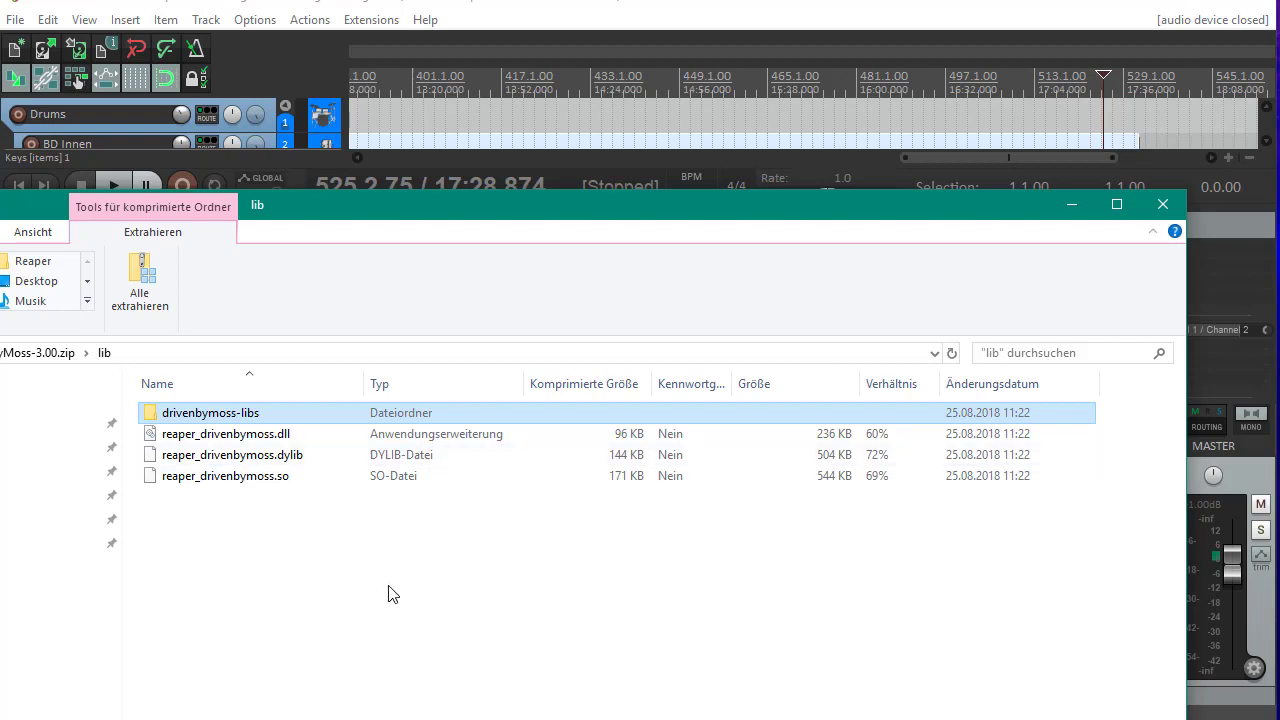
pyautogui.moveTo(359, 578)
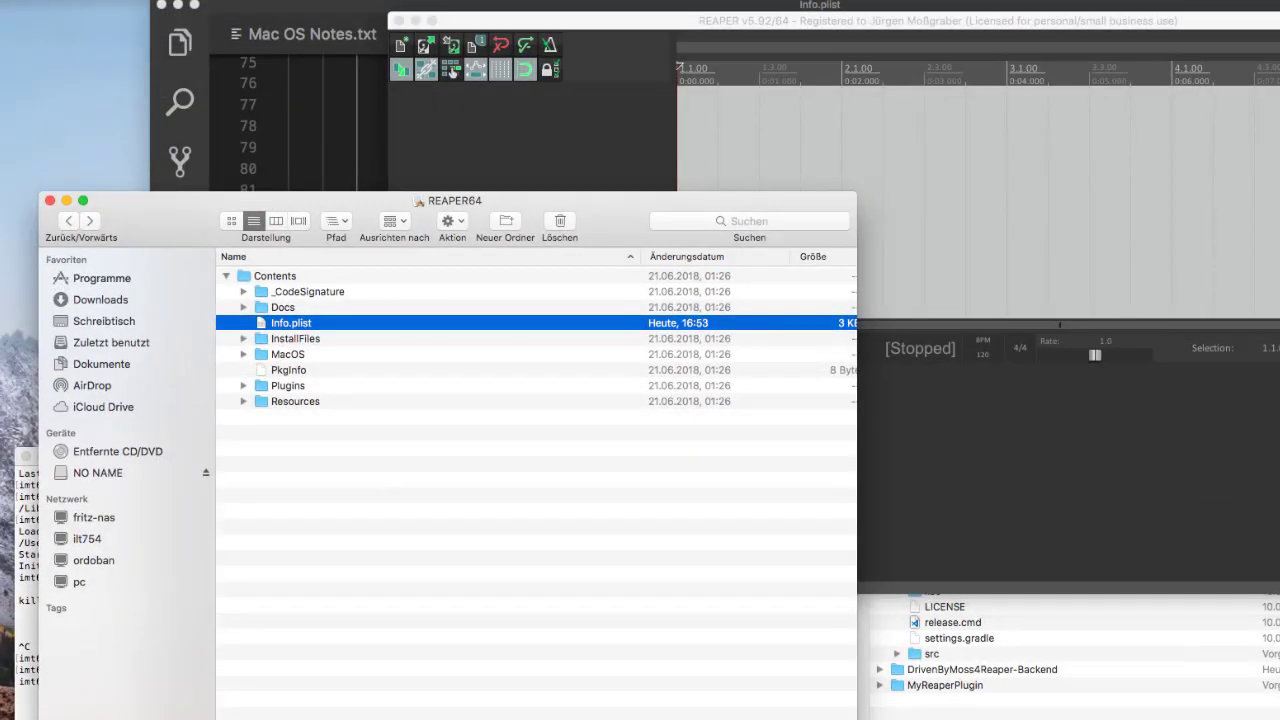
pyautogui.moveTo(457, 299)
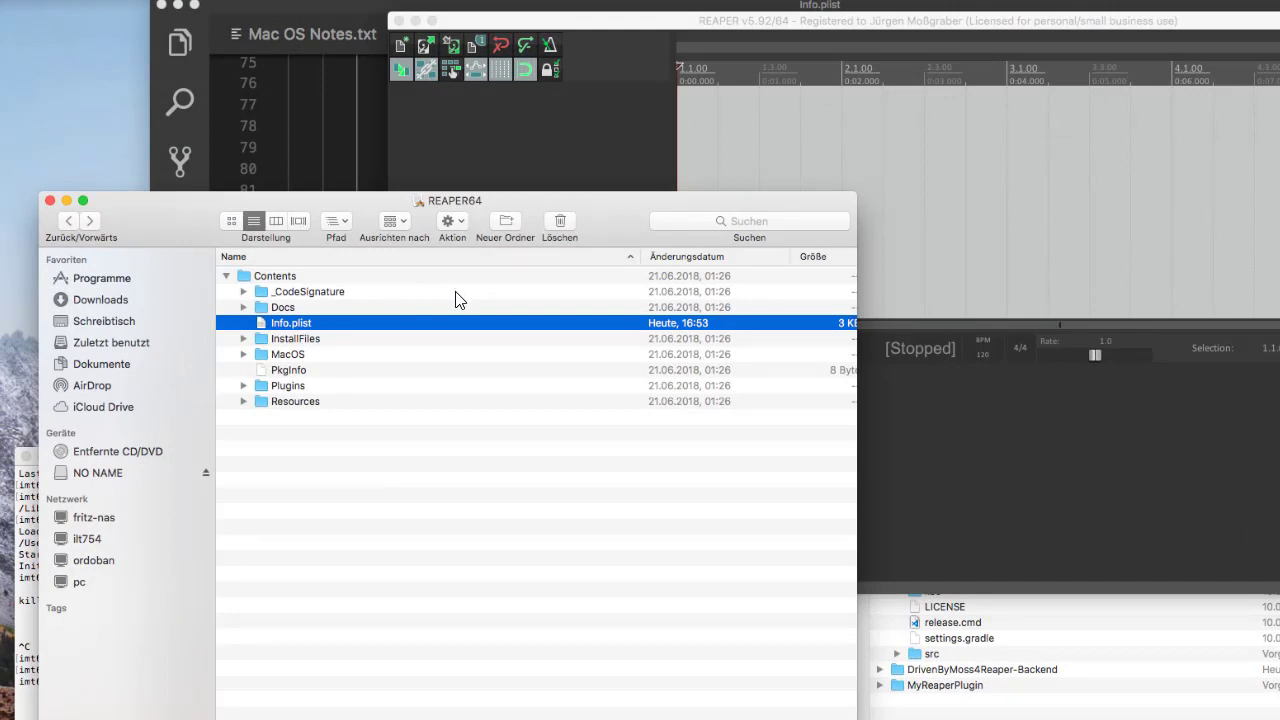
pyautogui.moveTo(437, 227)
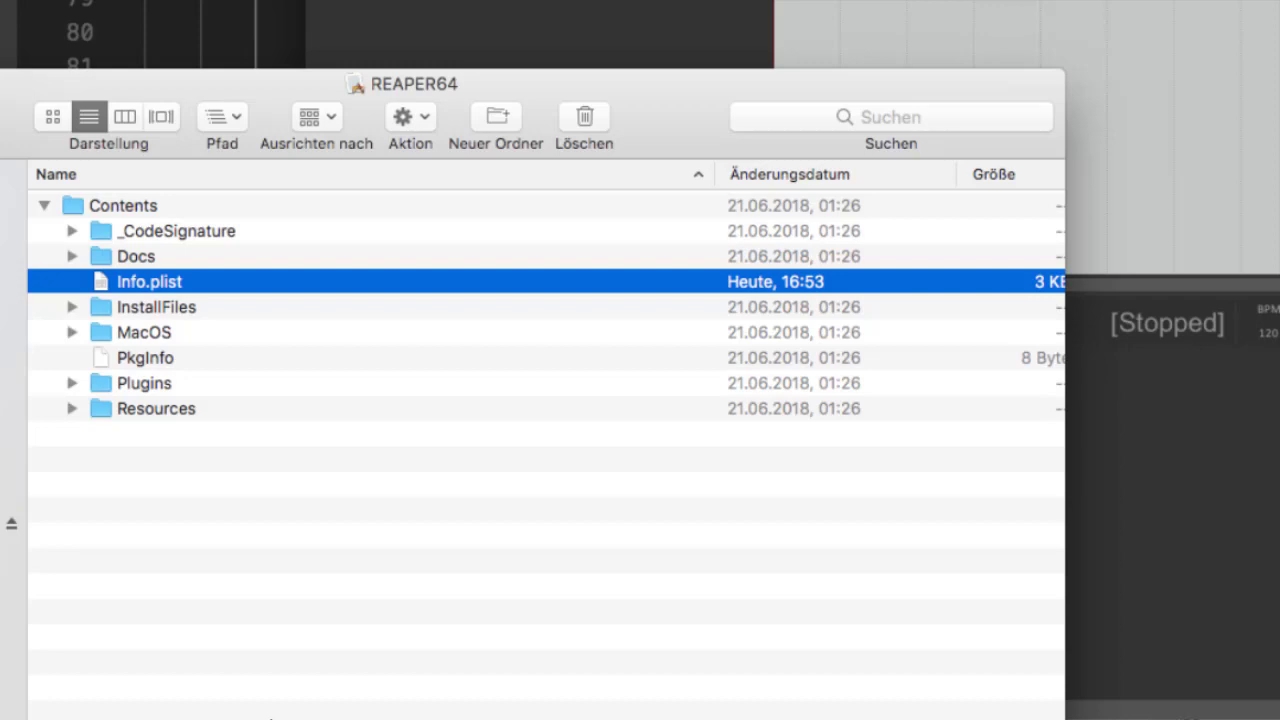
pyautogui.moveTo(103, 215)
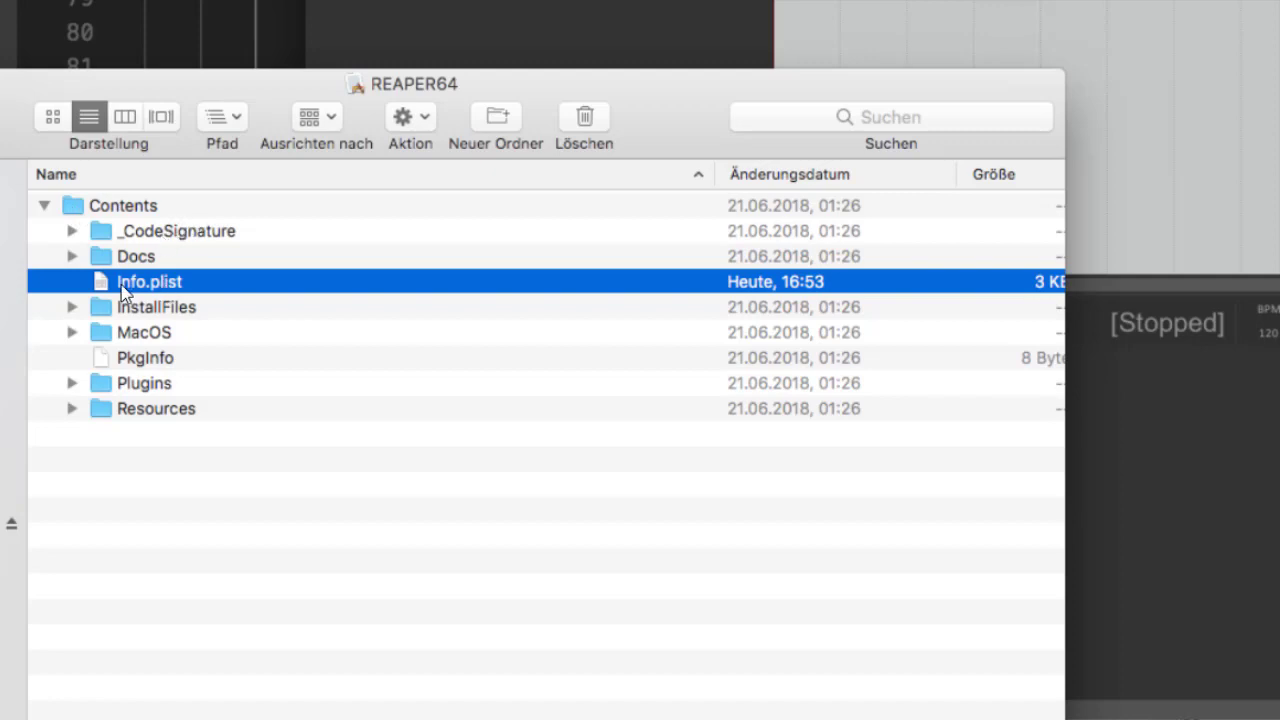
pyautogui.moveTo(210, 291)
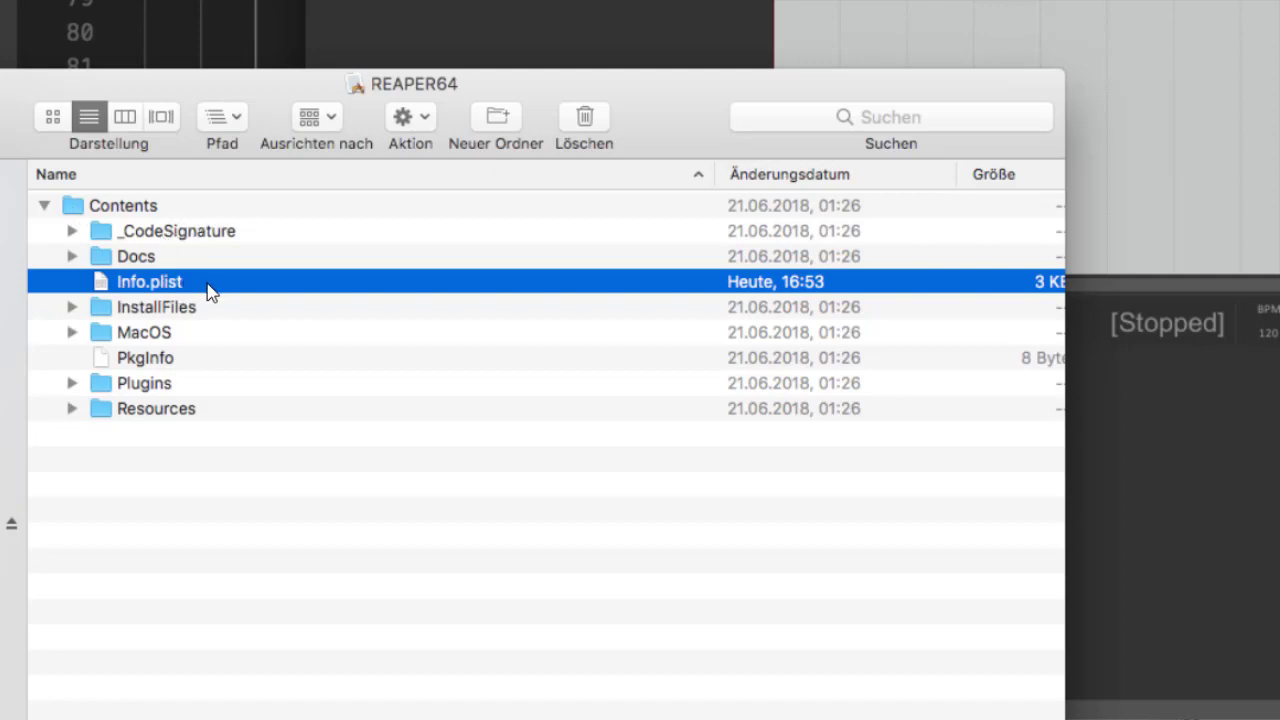
pyautogui.moveTo(155, 318)
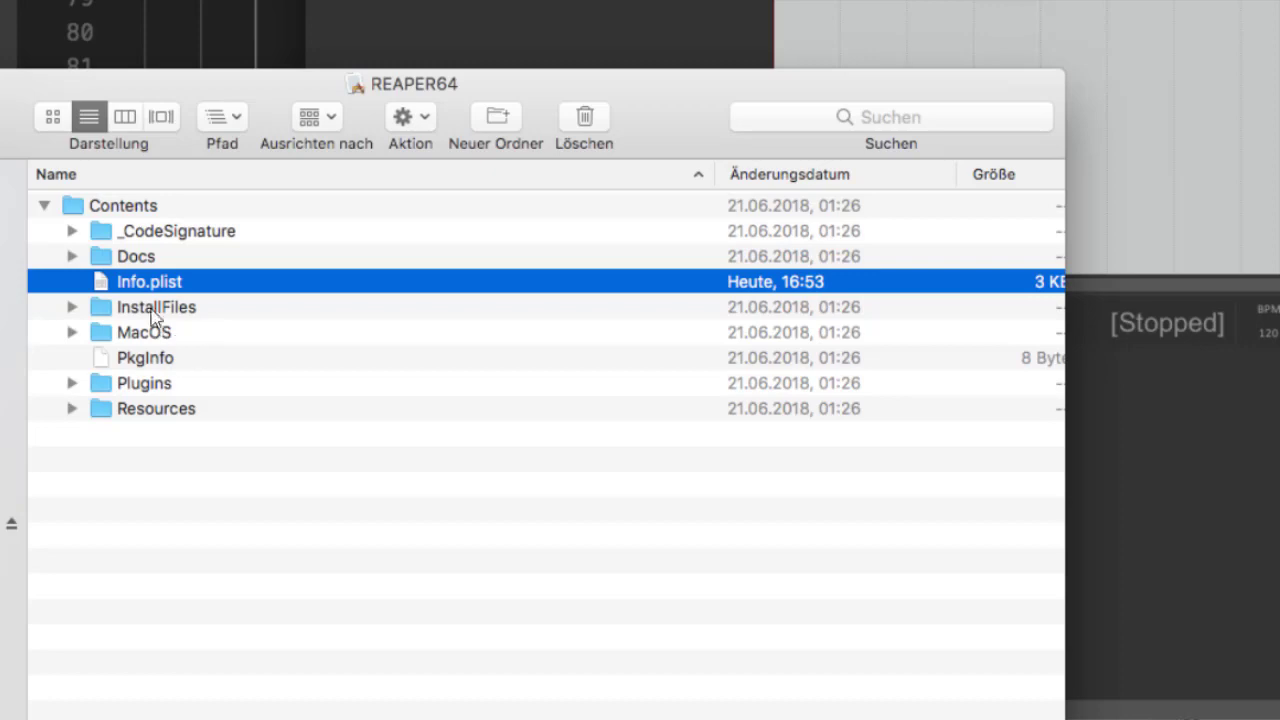
pyautogui.moveTo(237, 293)
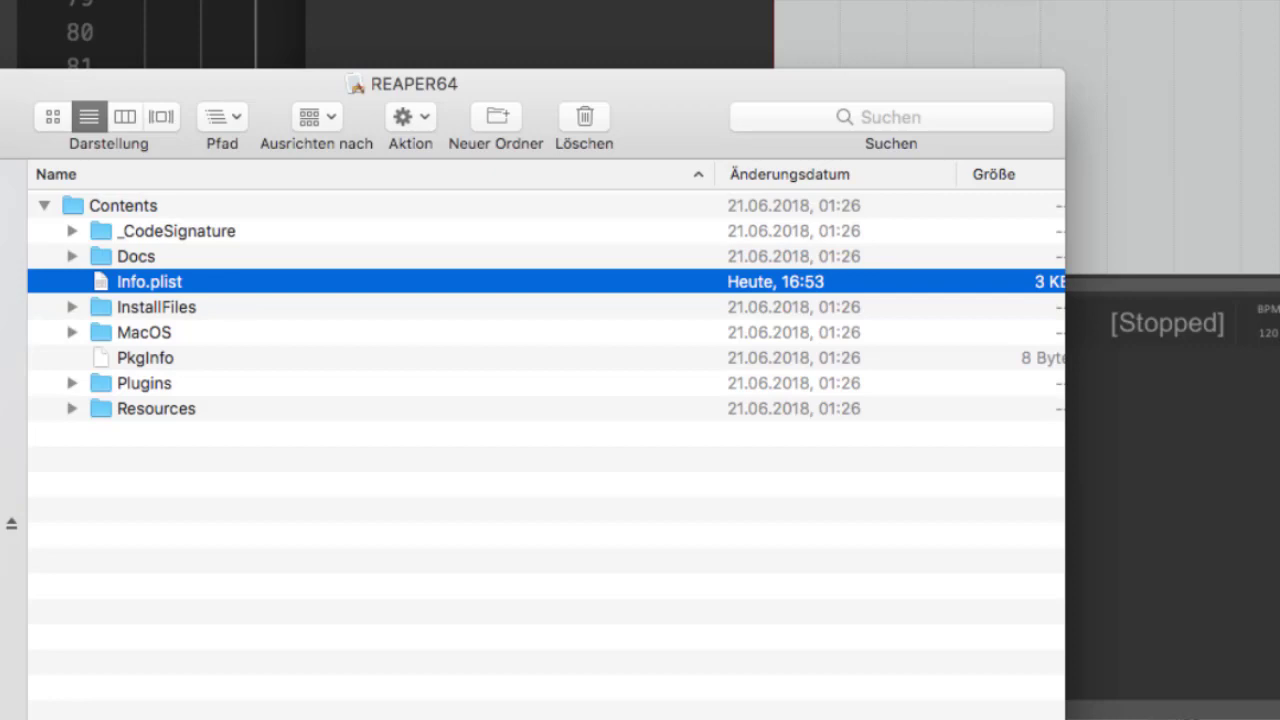
pyautogui.moveTo(120, 307)
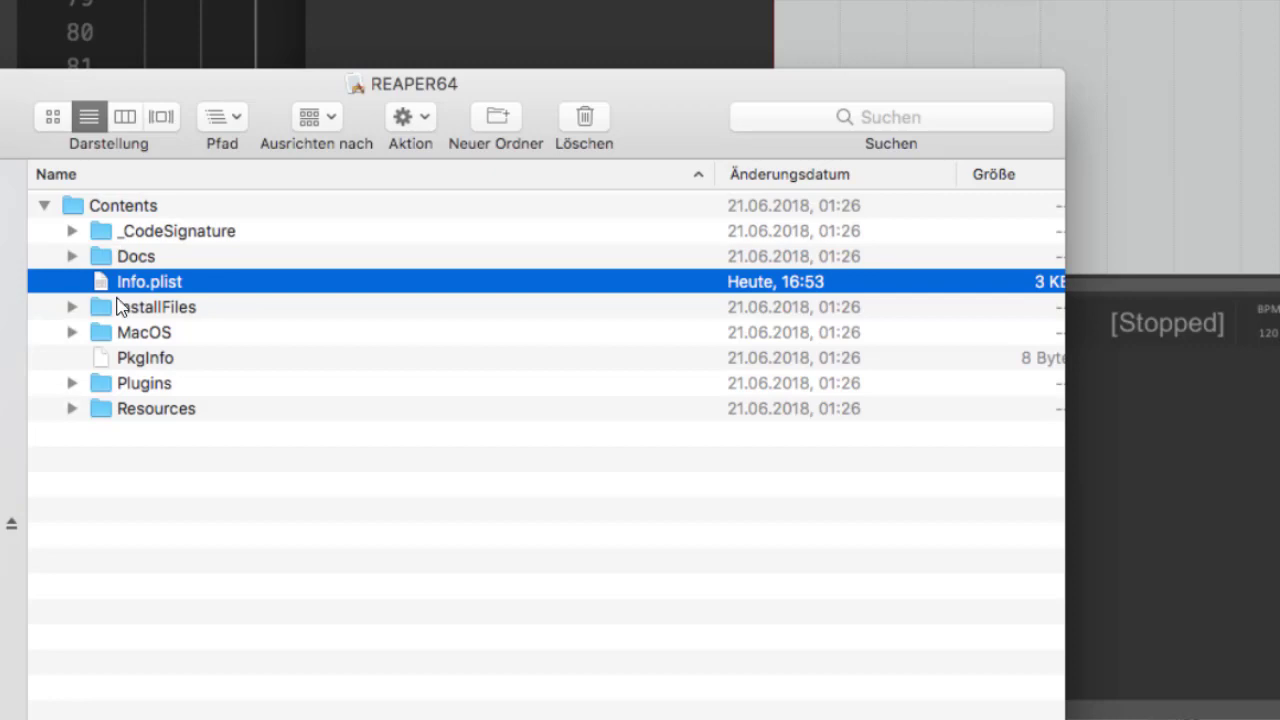
pyautogui.moveTo(100, 288)
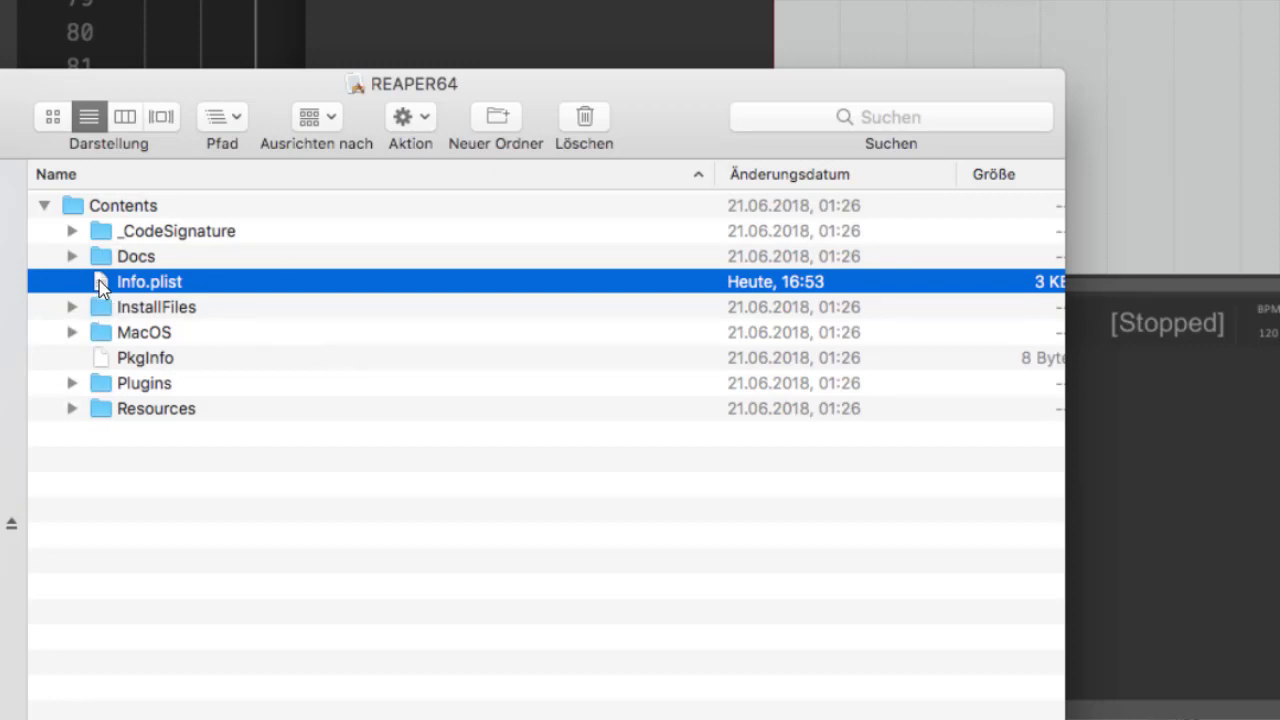
pyautogui.moveTo(295, 282)
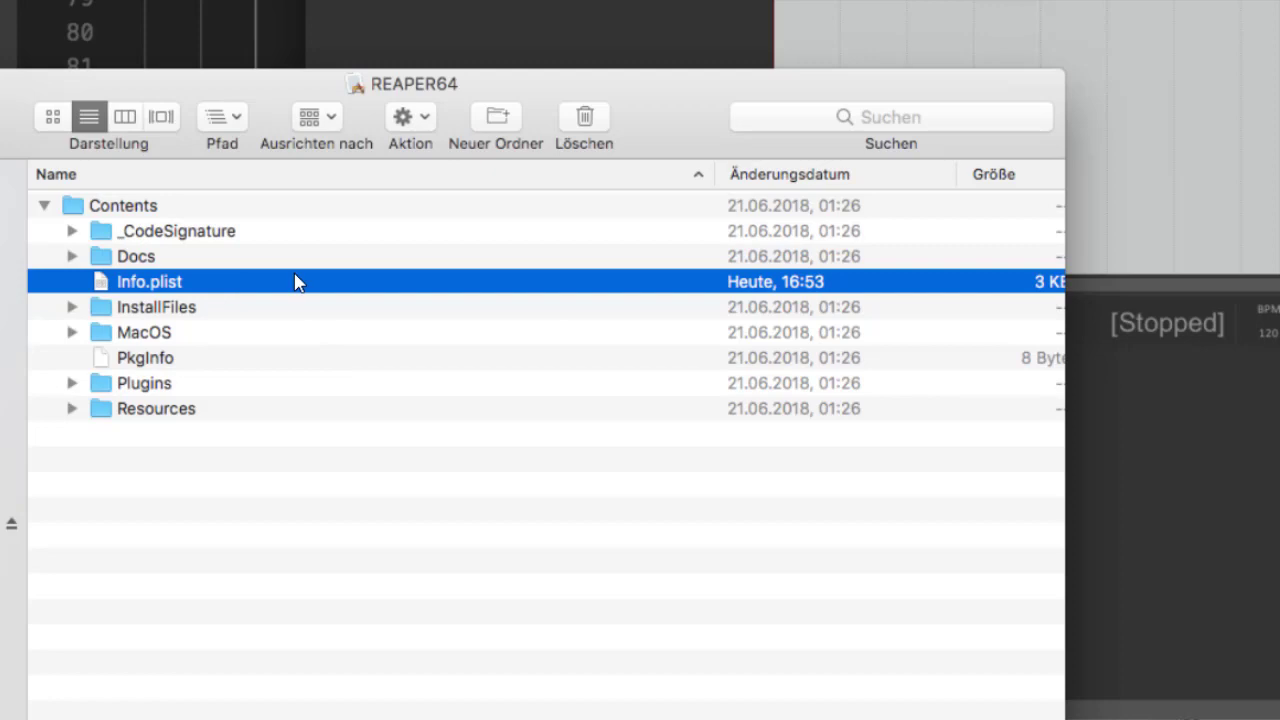
pyautogui.moveTo(207, 283)
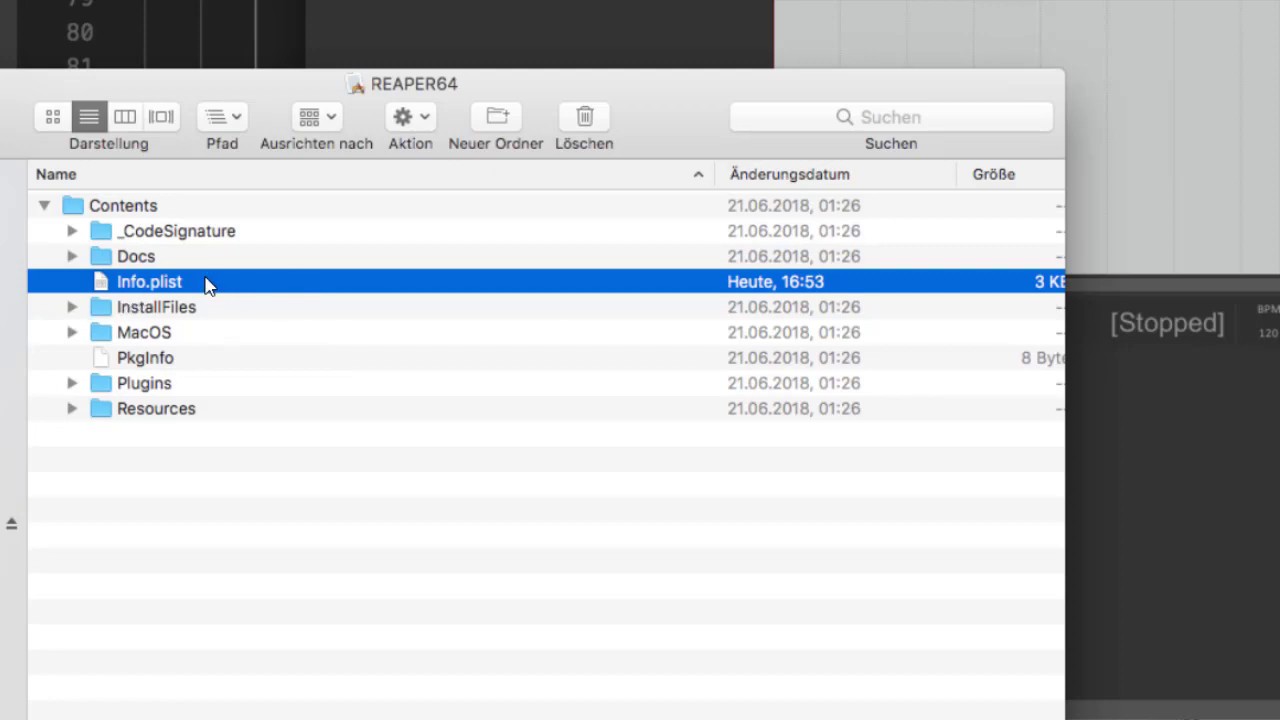
# - Open Info.plist from REAPER64's Contents folder in a text editor
pyautogui.doubleClick(149, 281)
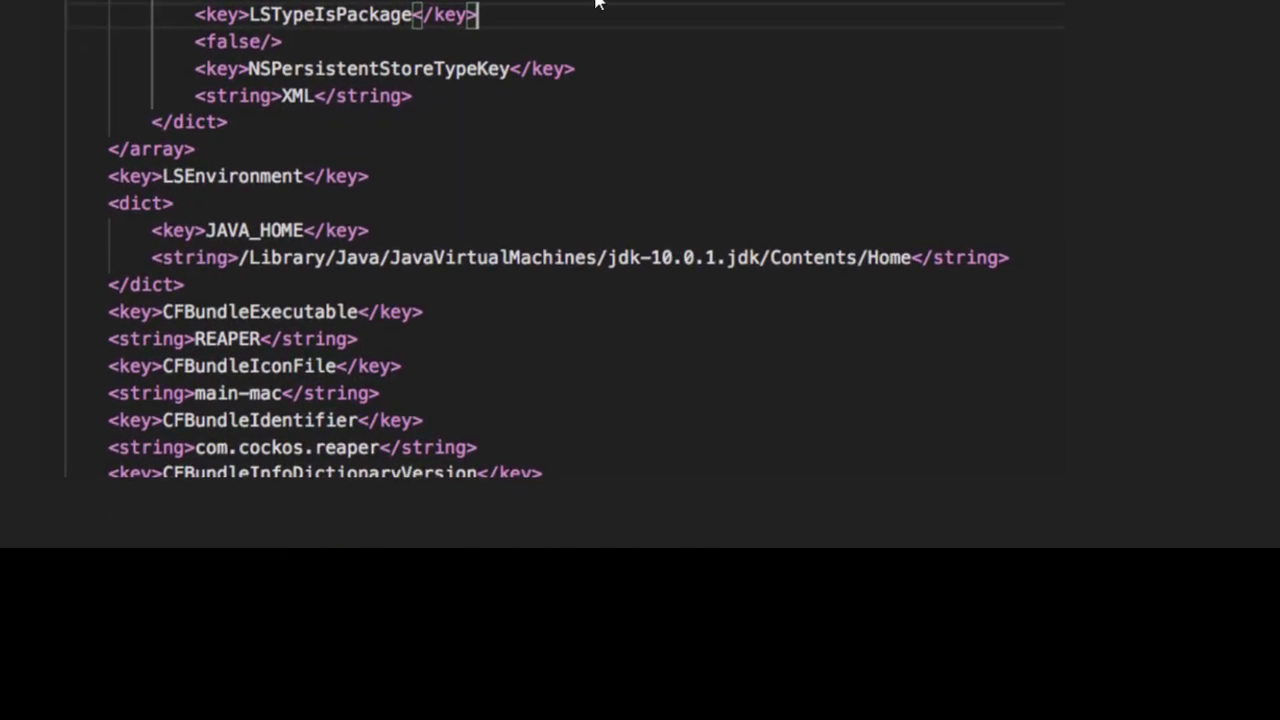
pyautogui.moveTo(15, 197)
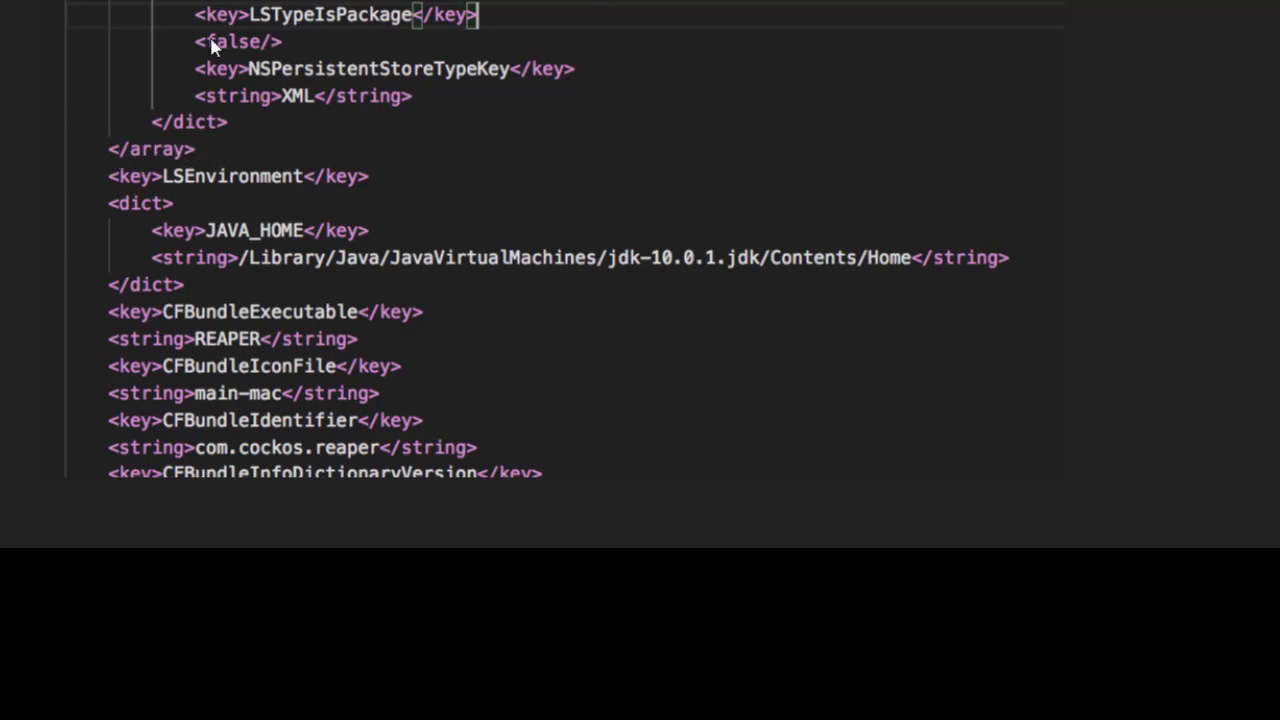
pyautogui.moveTo(147, 318)
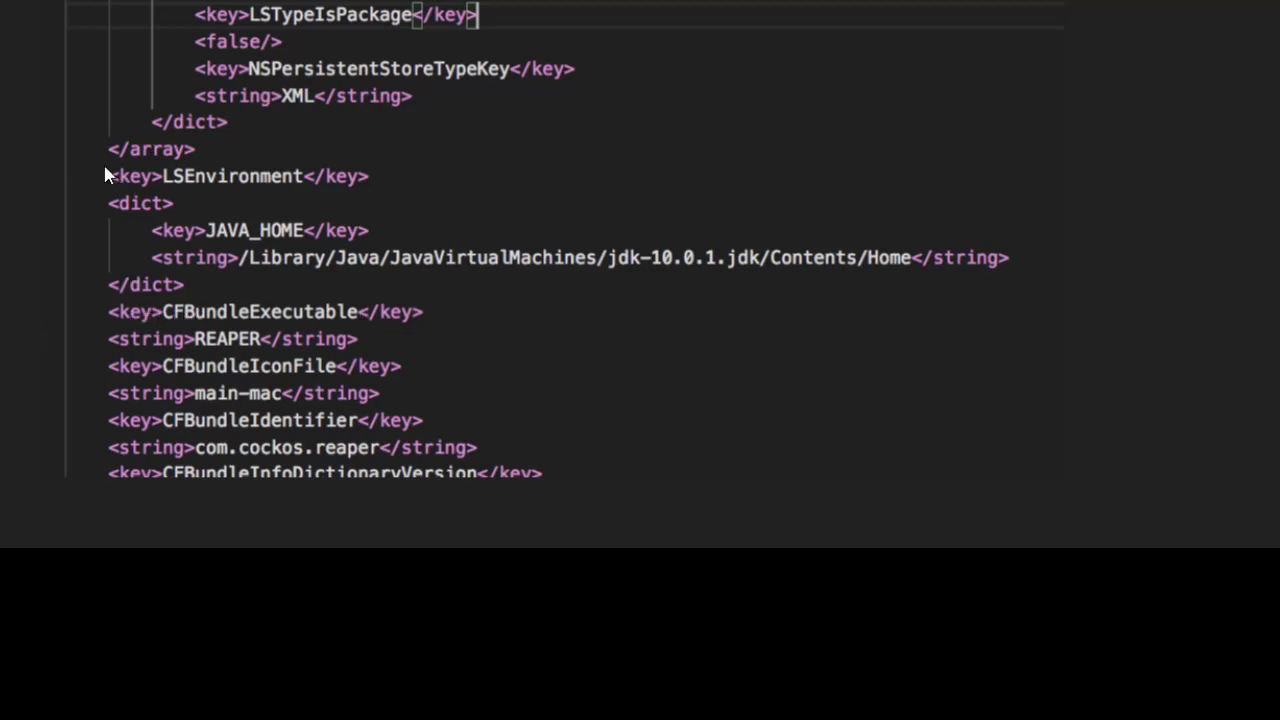
pyautogui.moveTo(90, 183)
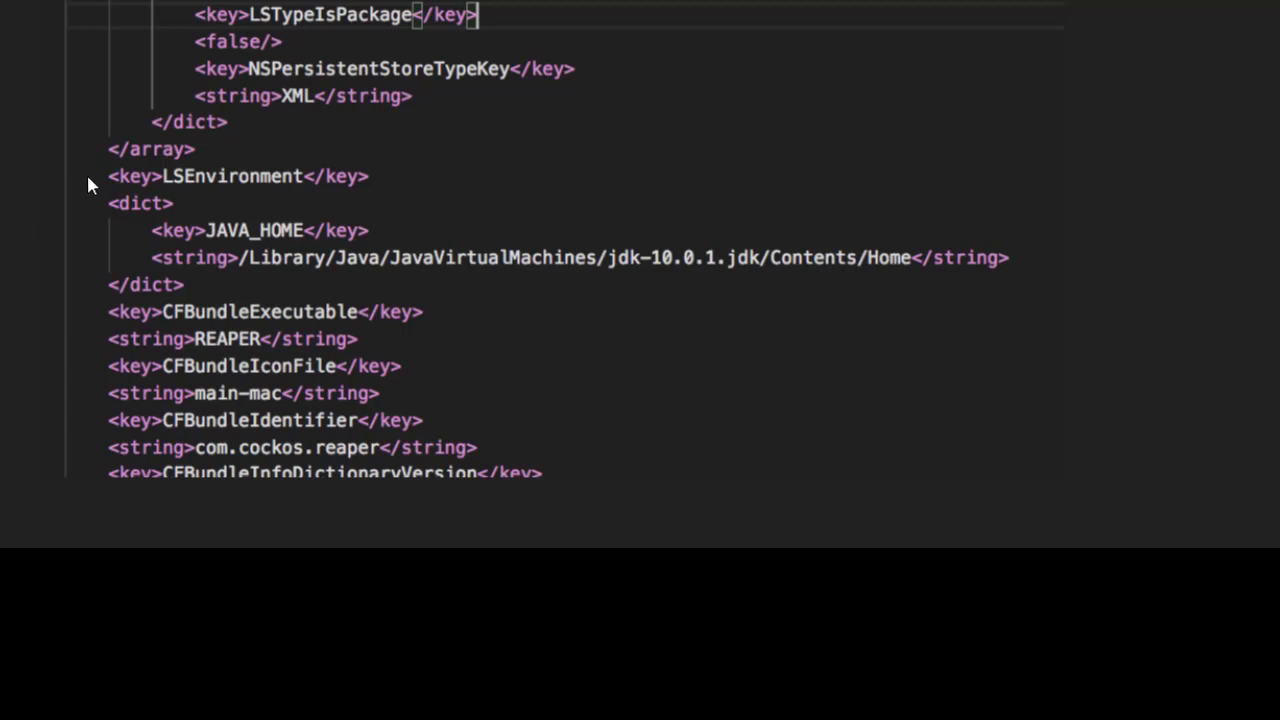
pyautogui.moveTo(205, 247)
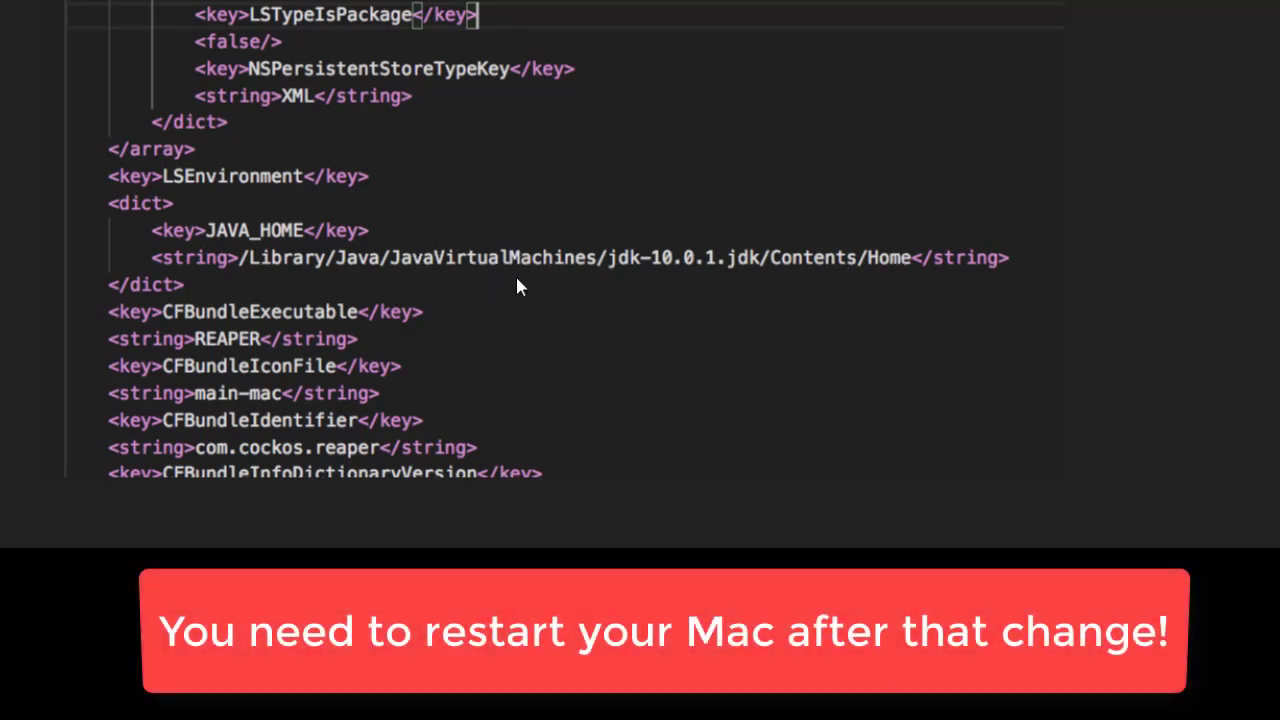
pyautogui.moveTo(660, 285)
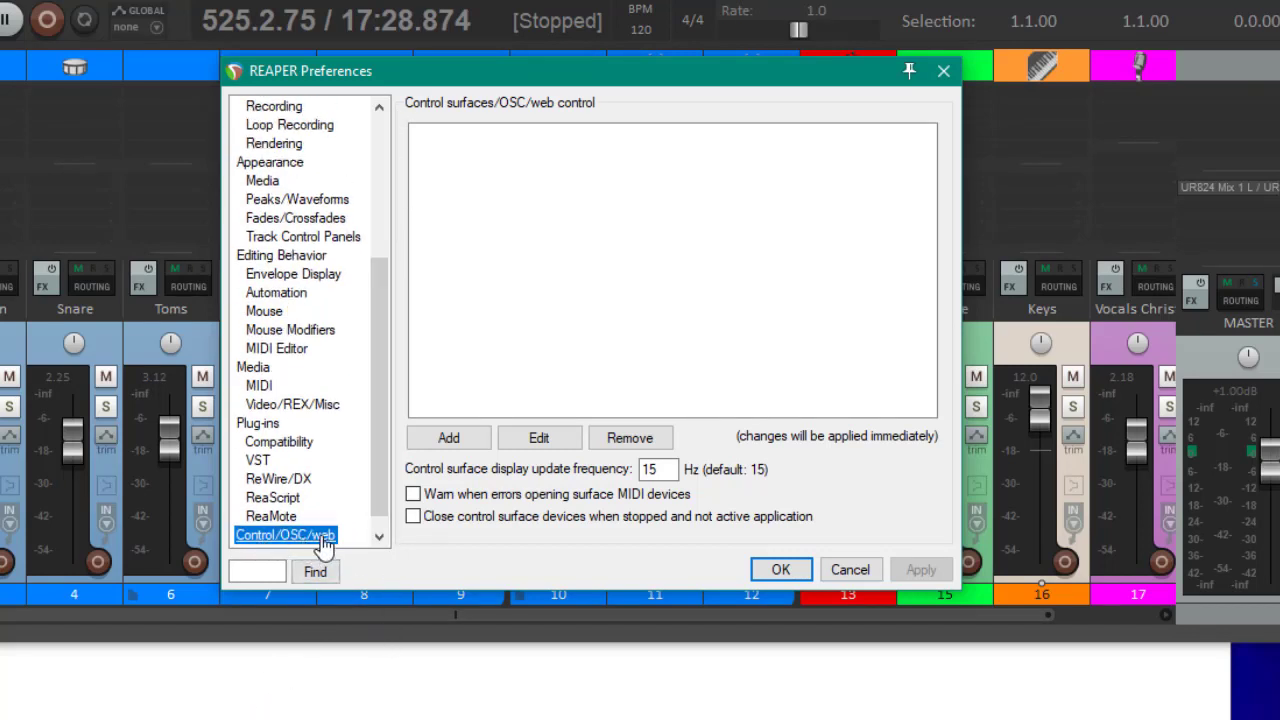
# - Add a new control surface with mode DrivenByMoss4Reaper
pyautogui.click(448, 437)
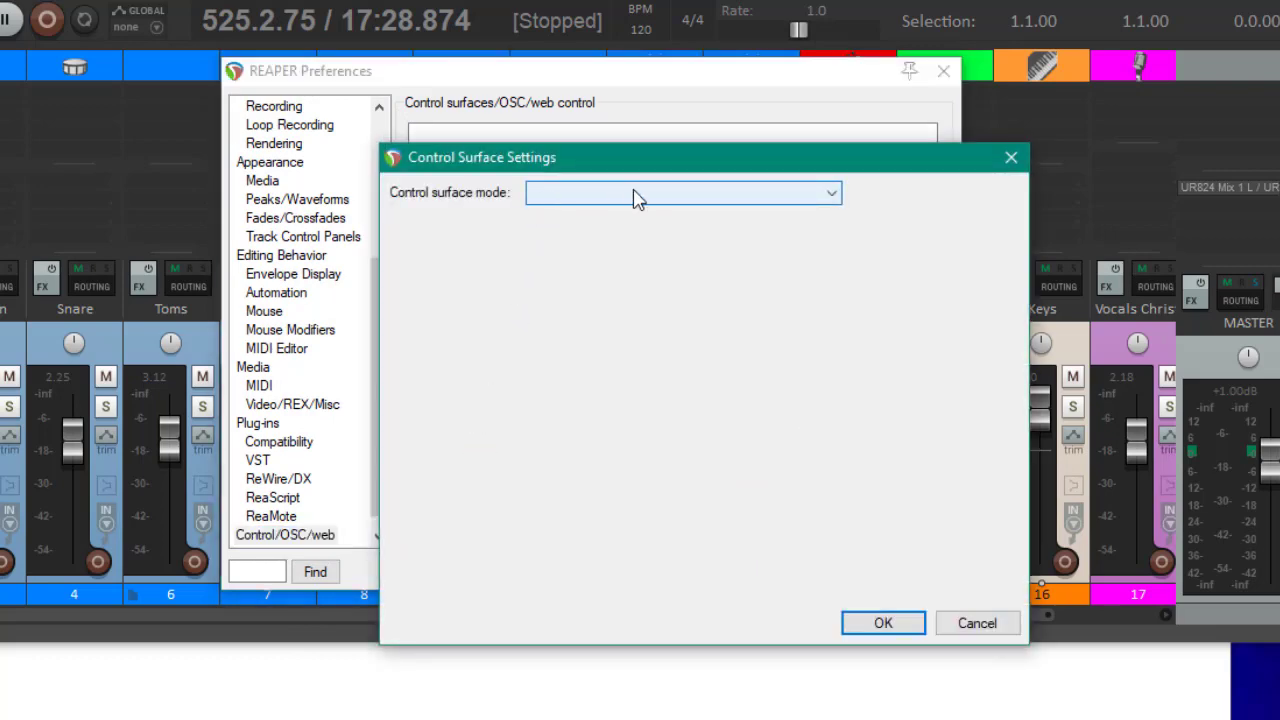
pyautogui.click(683, 192)
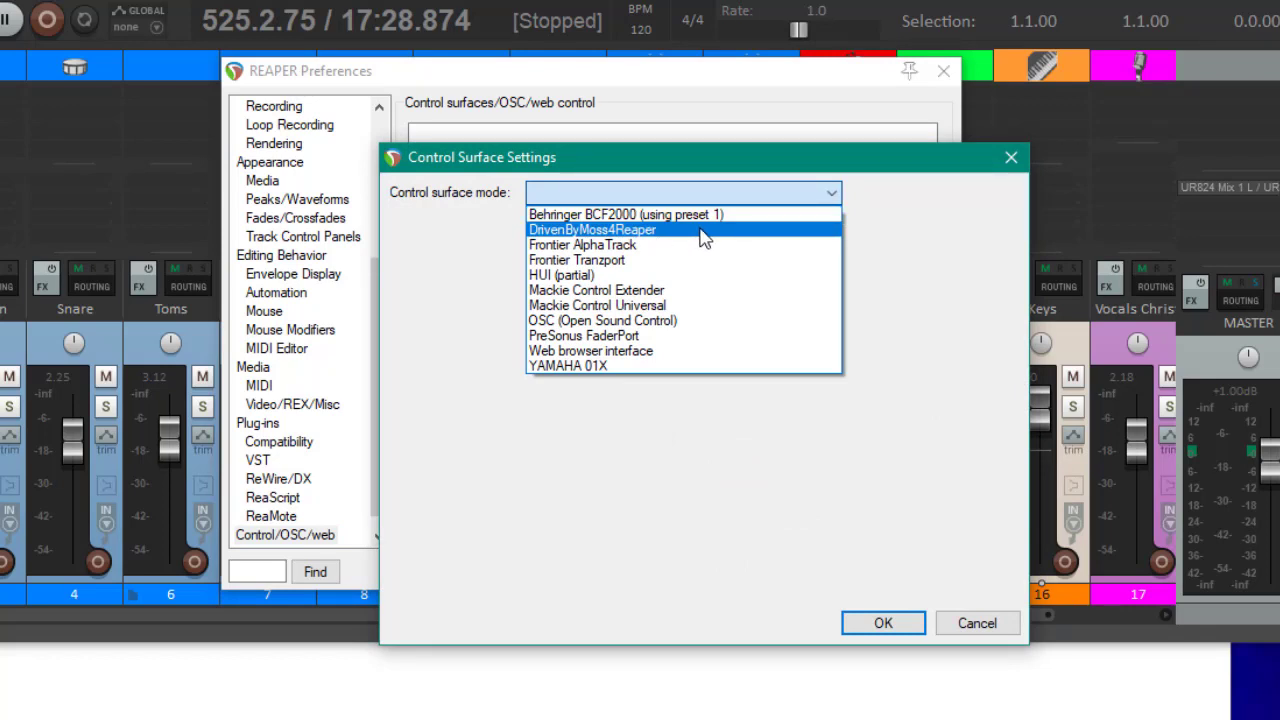
pyautogui.click(592, 229)
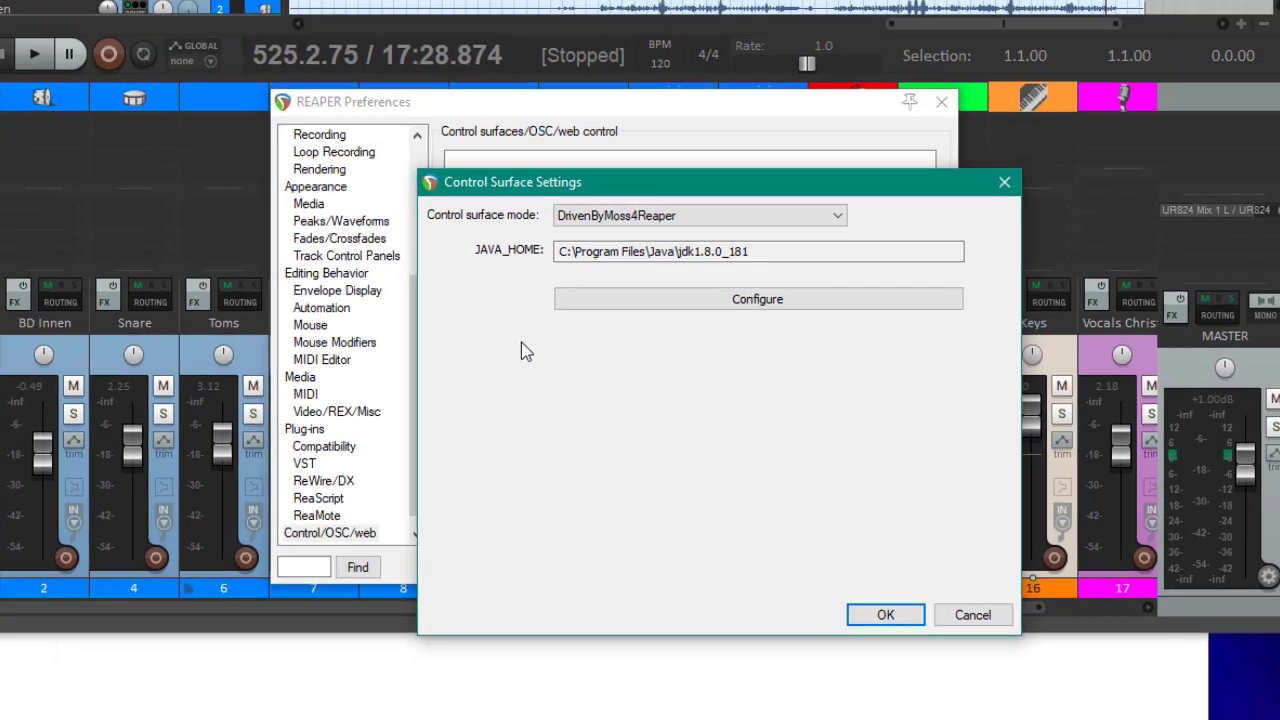
# - Open the DrivenByMoss v3.00 manager, view Ableton Push 2's configuration, then close it
pyautogui.click(757, 299)
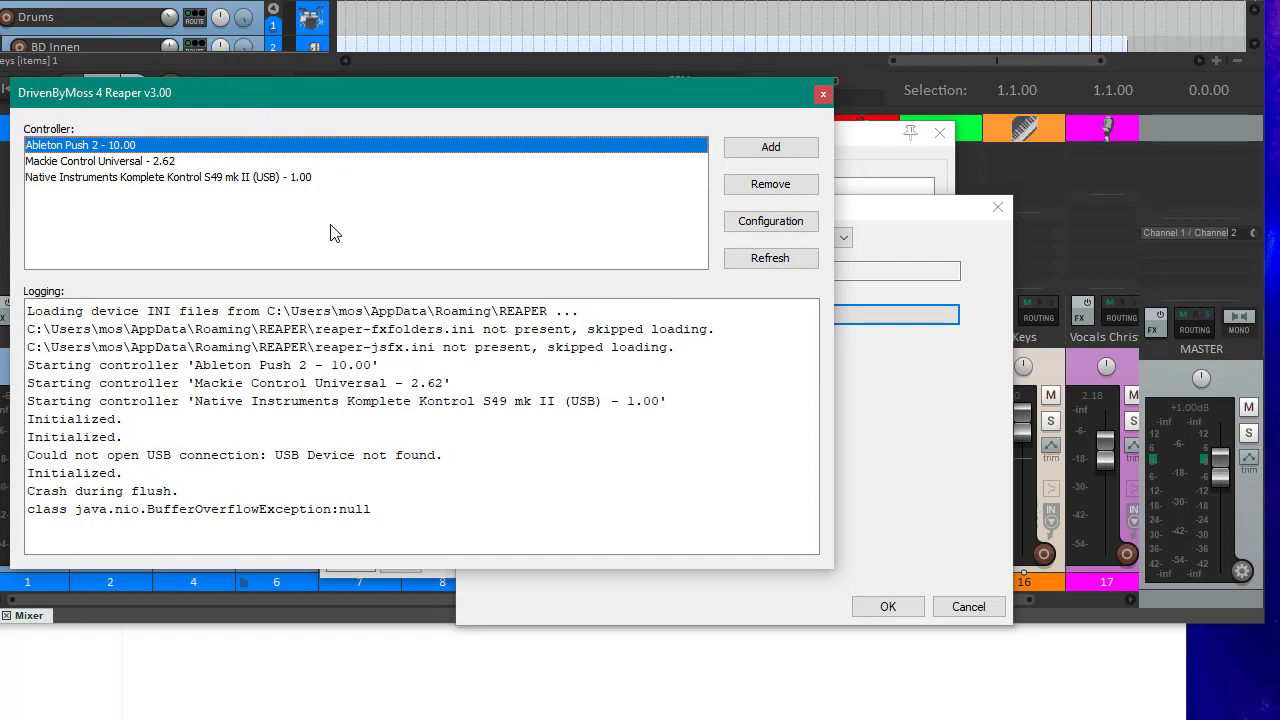
pyautogui.moveTo(218, 140)
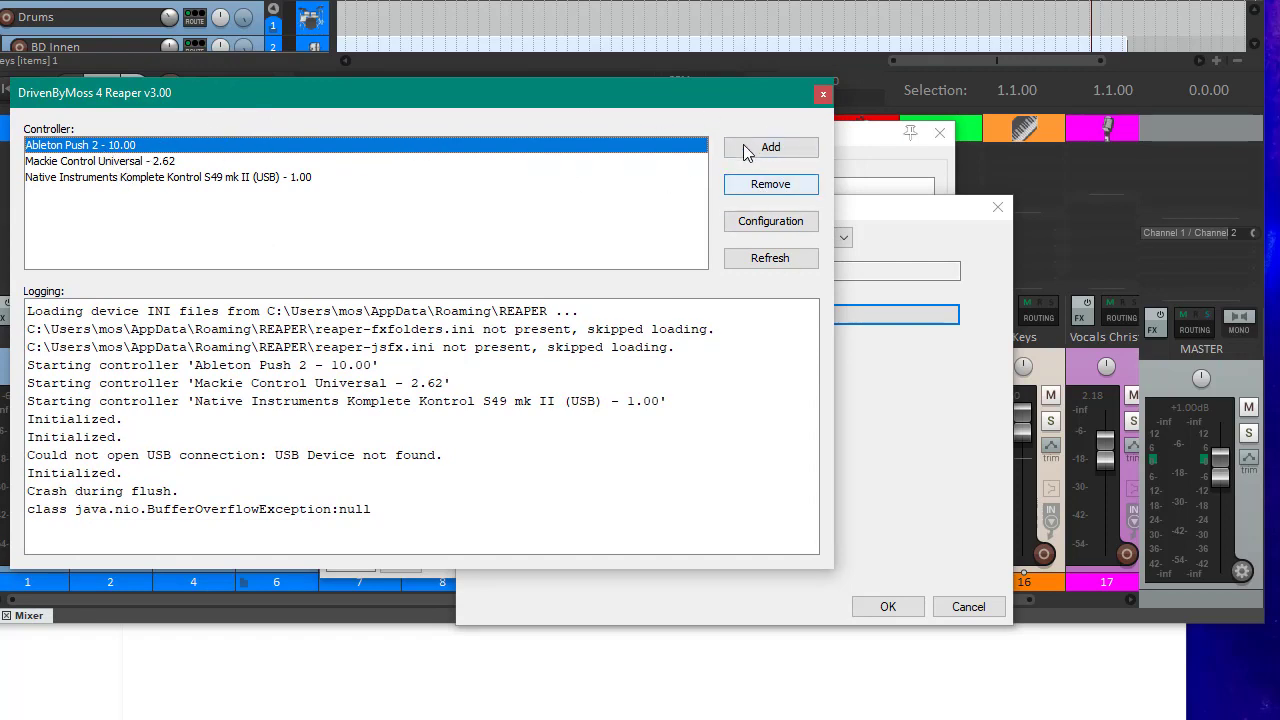
pyautogui.click(770, 147)
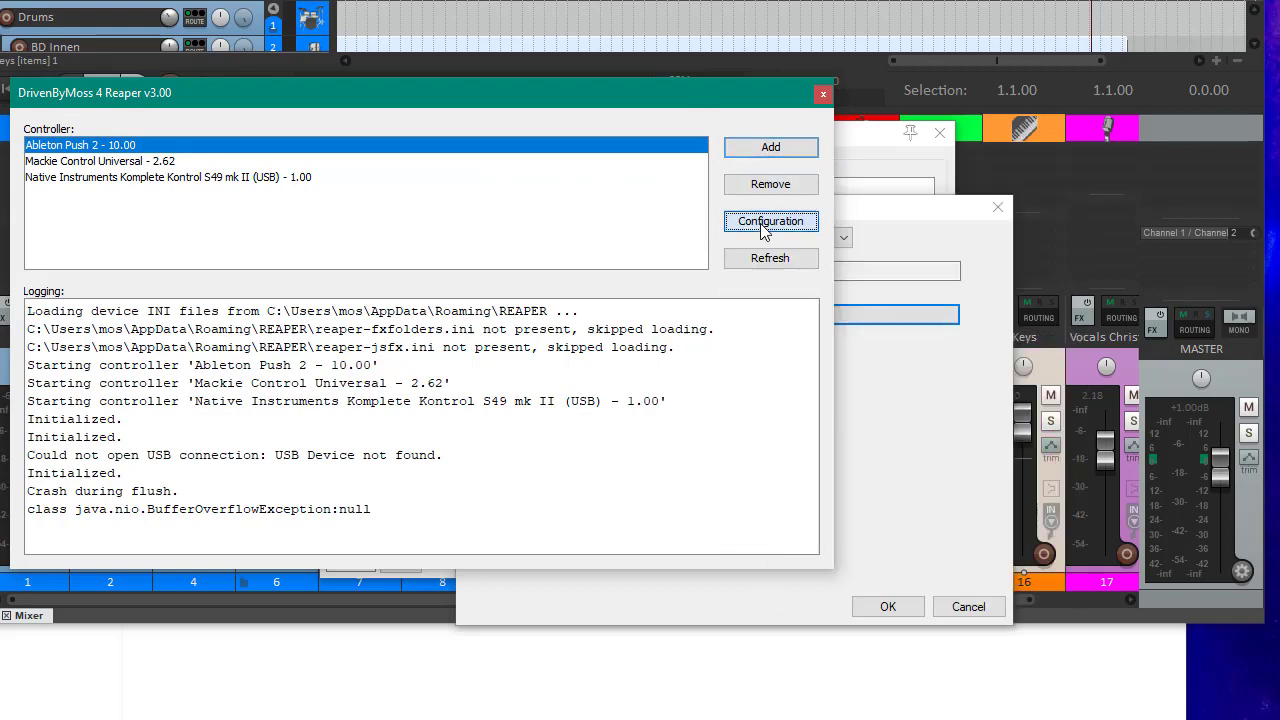
pyautogui.click(770, 221)
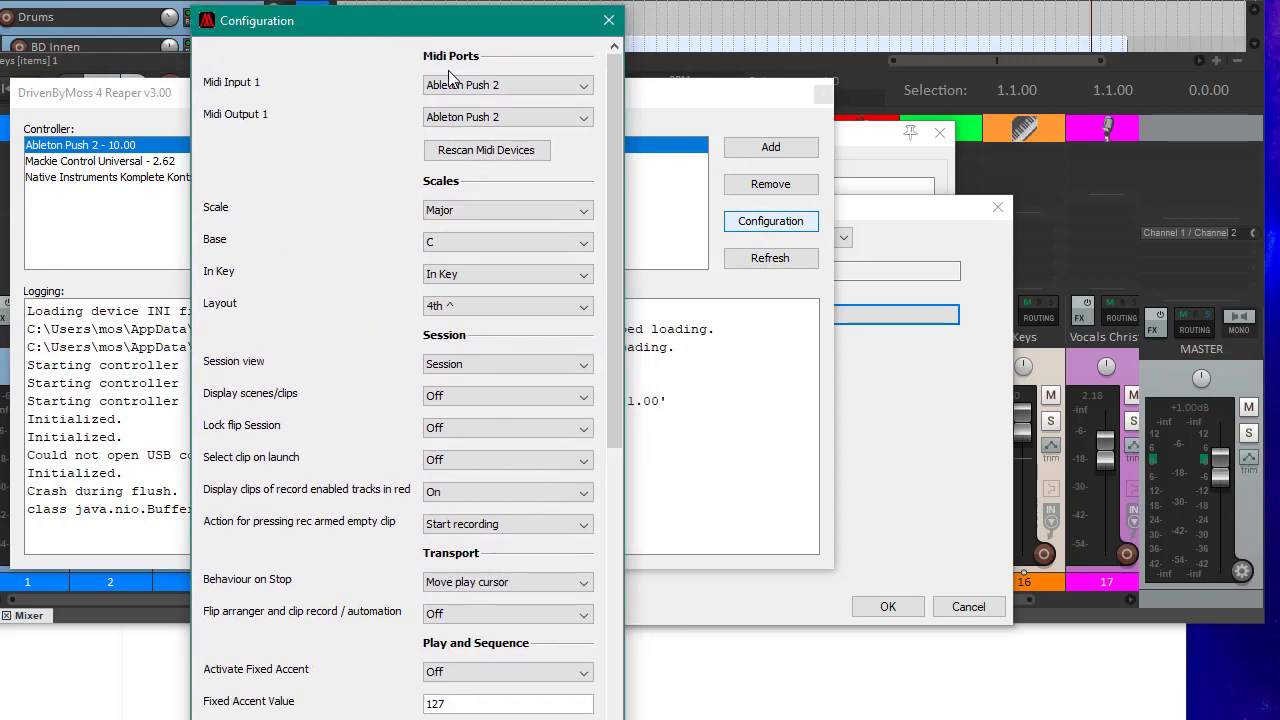
pyautogui.click(608, 20)
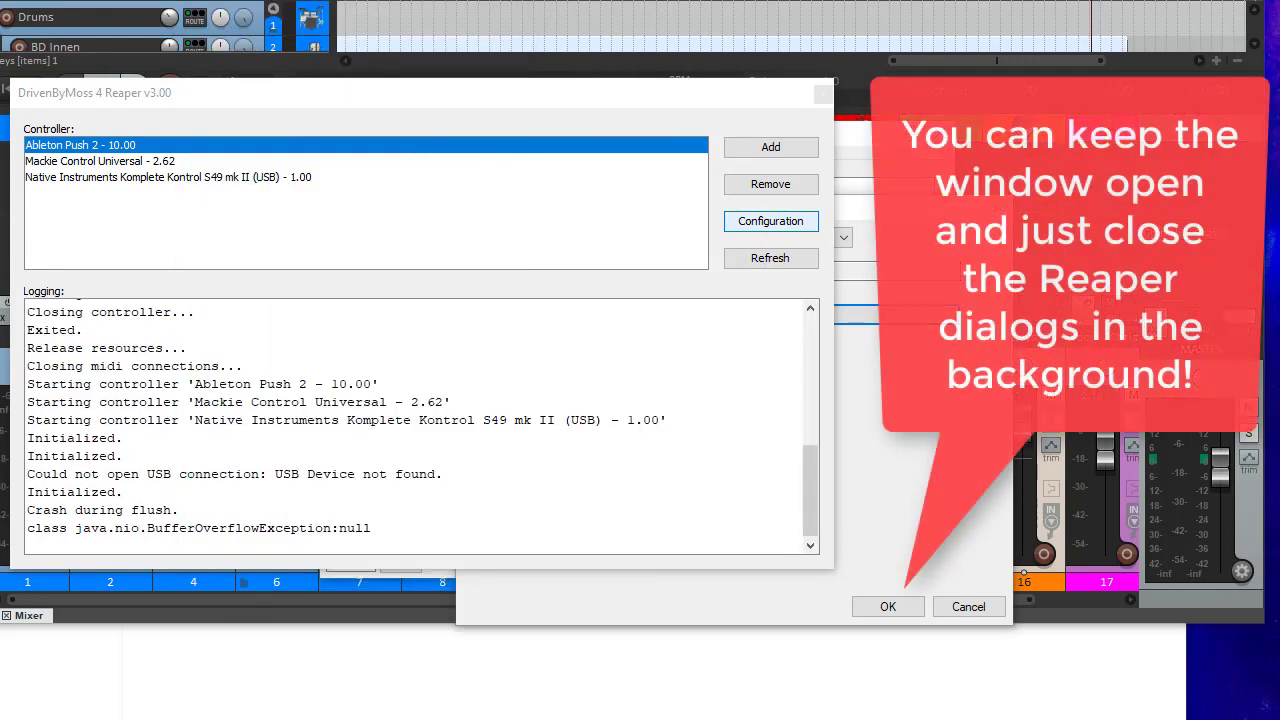